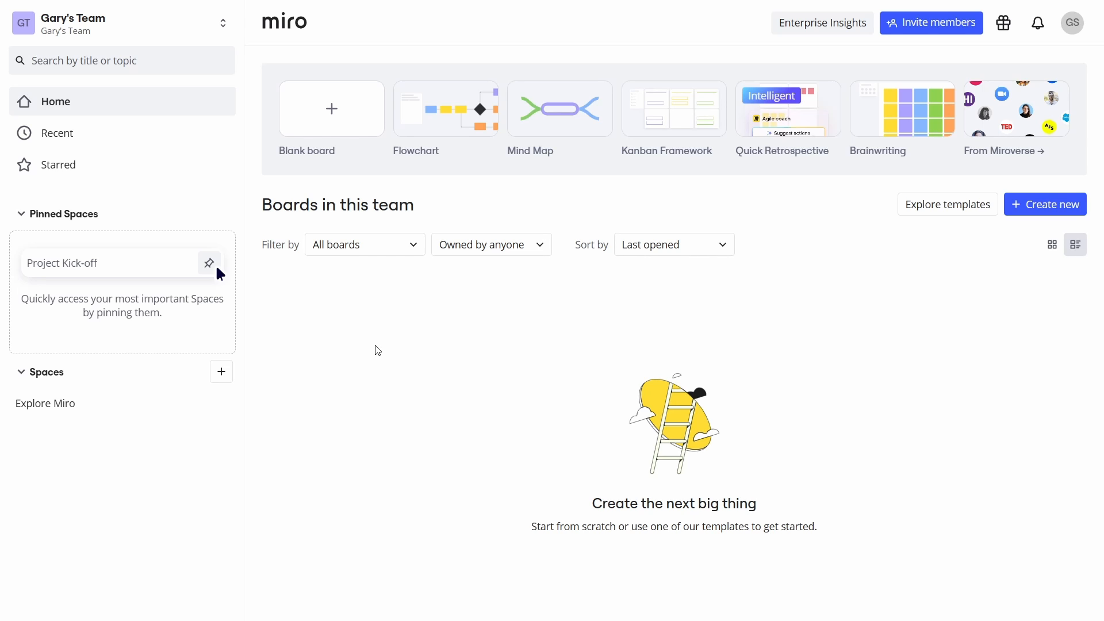
mouse_move(947, 205)
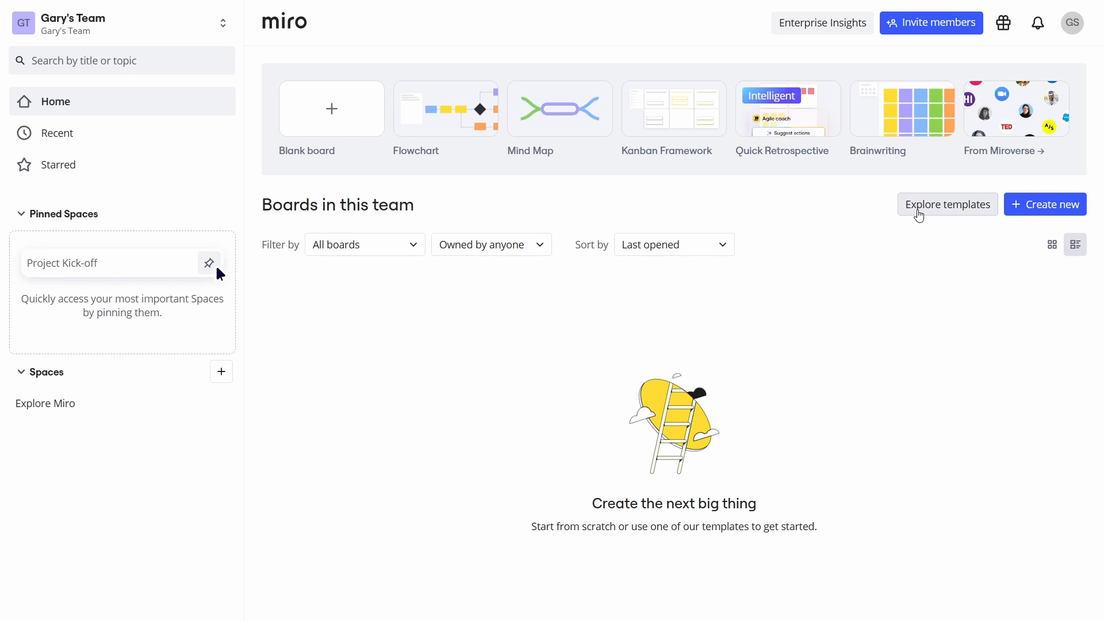
Browse through the board template gallery, then leave it without choosing a template
click(946, 205)
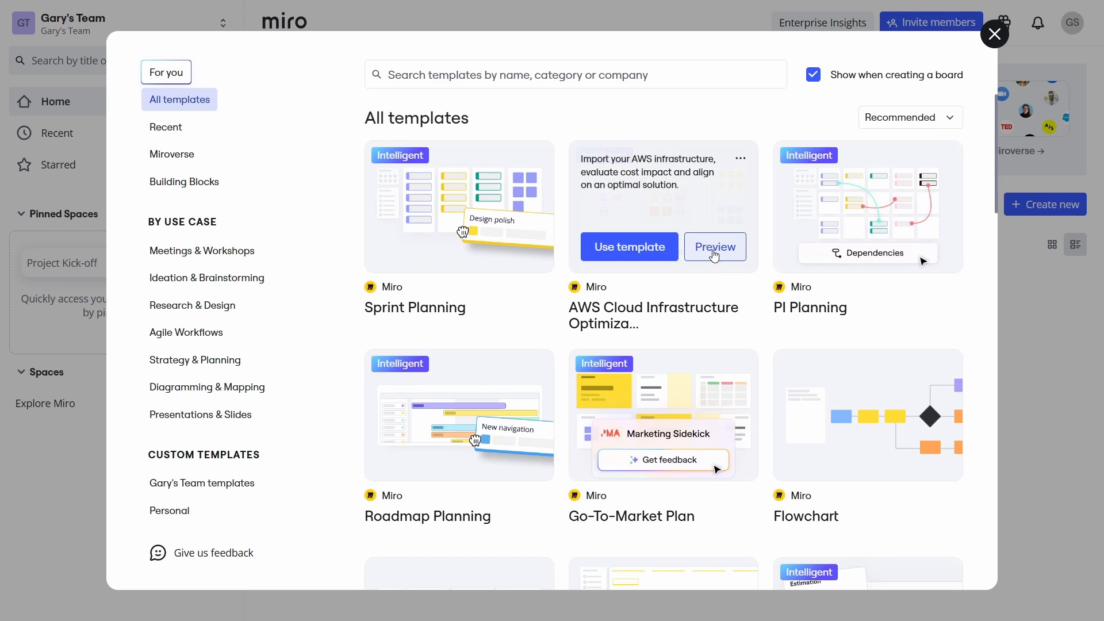
scroll(down, 3)
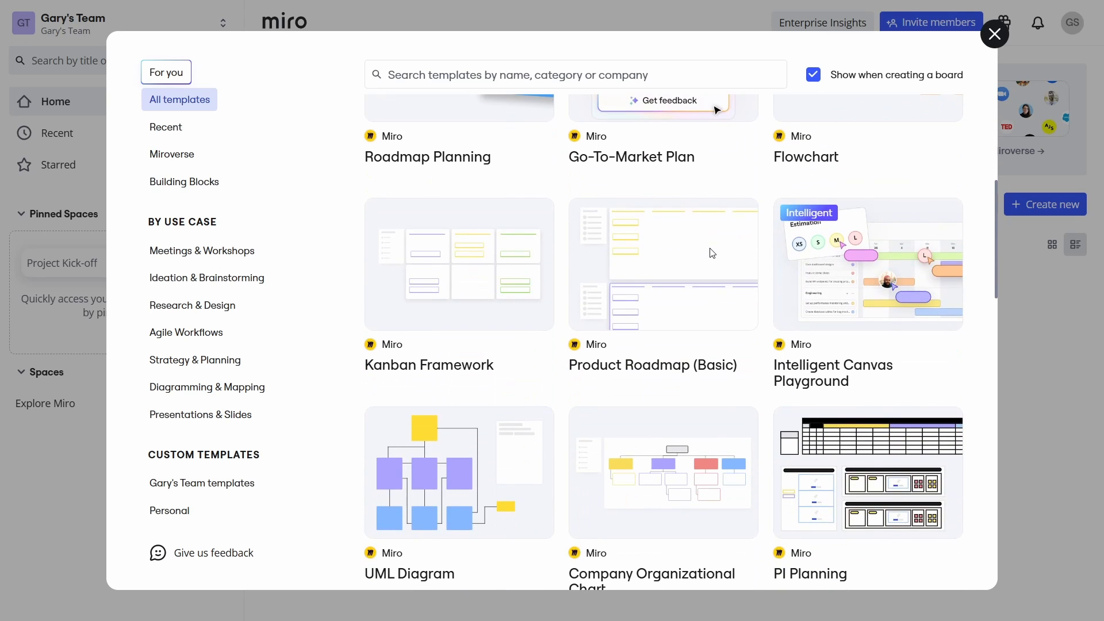
scroll(down, 3)
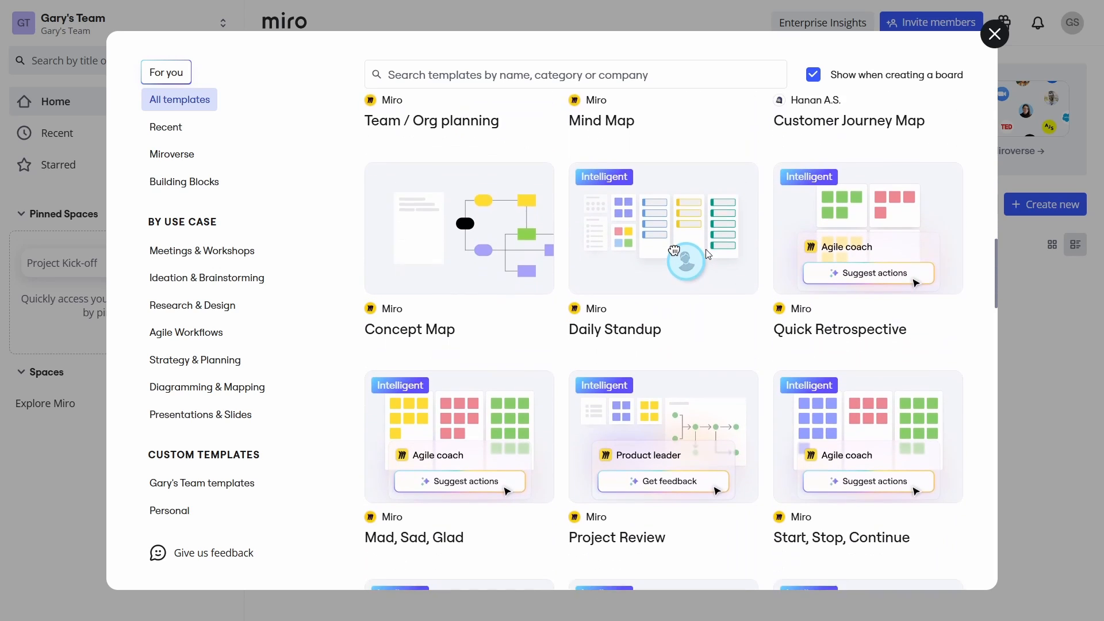
scroll(down, 3)
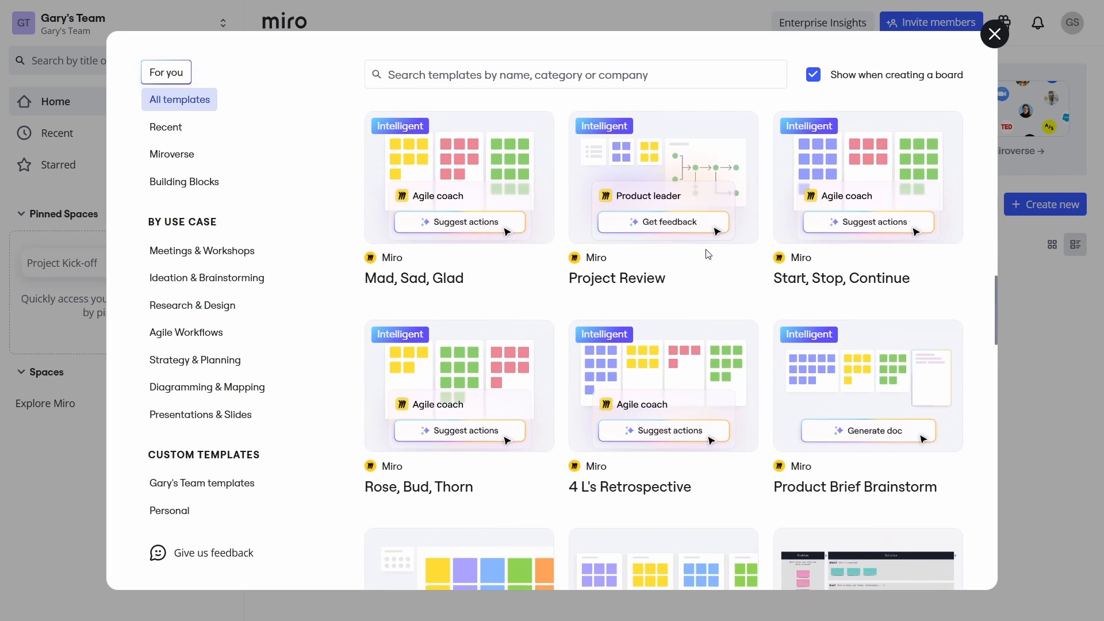
scroll(down, 3)
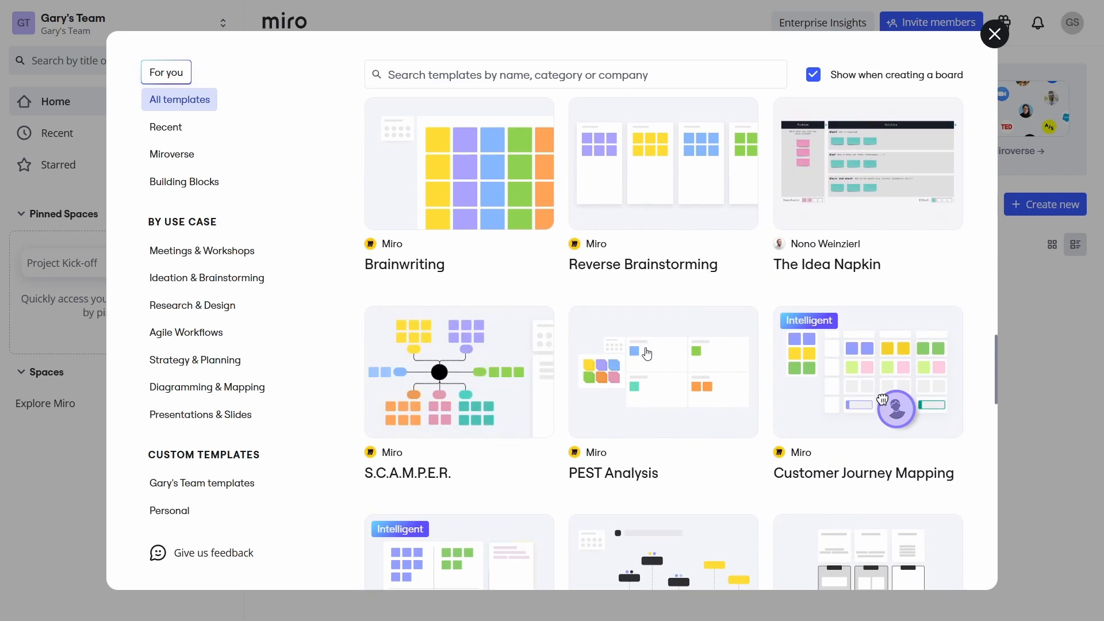
scroll(down, 3)
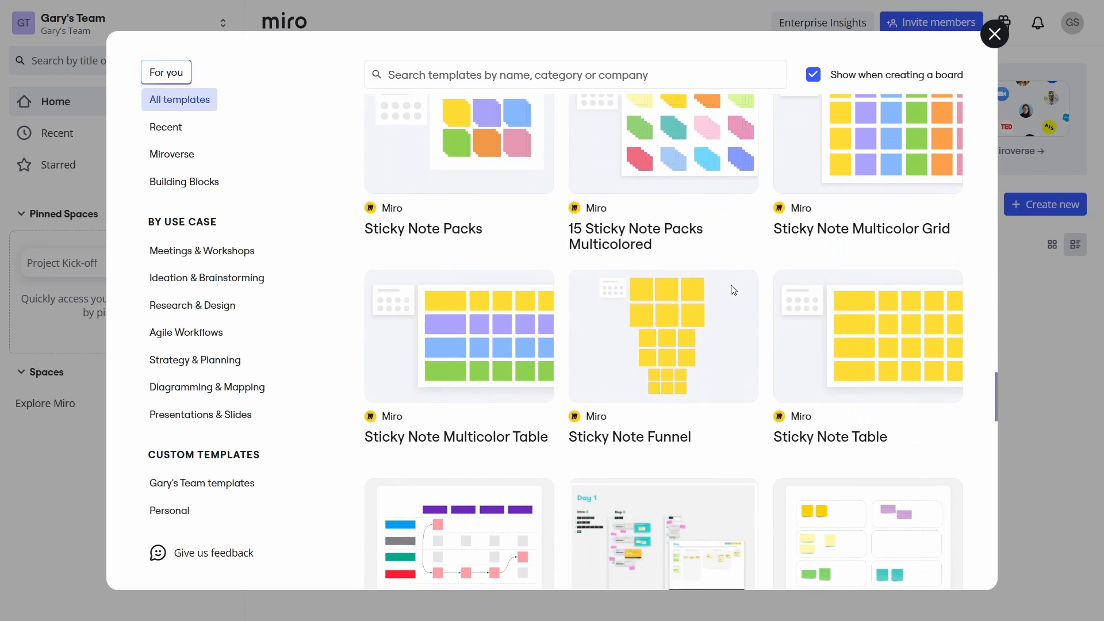
scroll(down, 3)
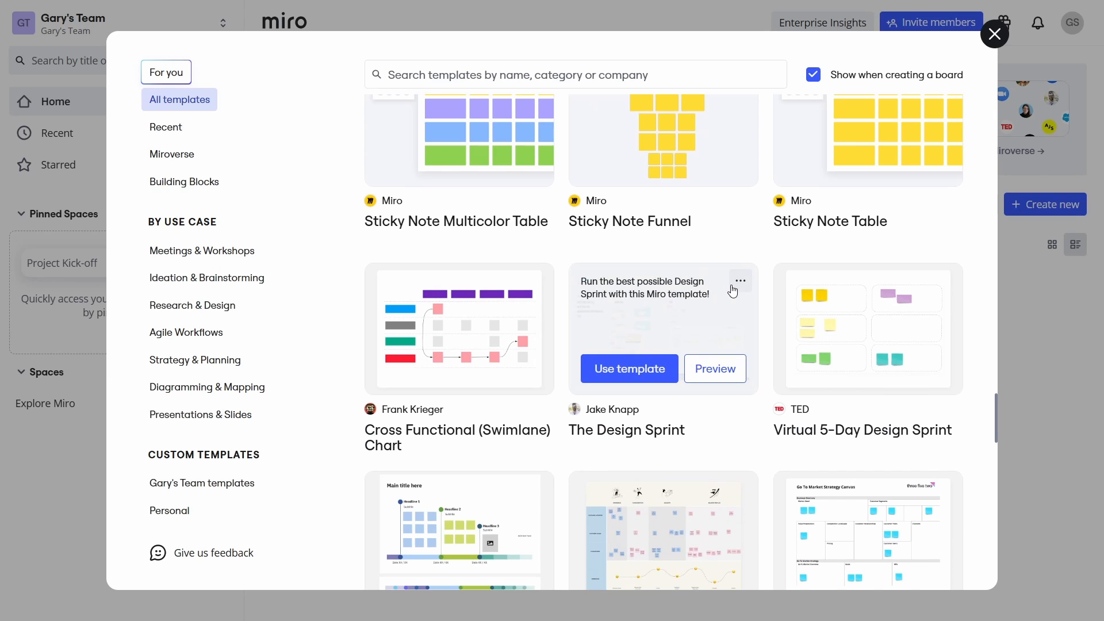
click(994, 34)
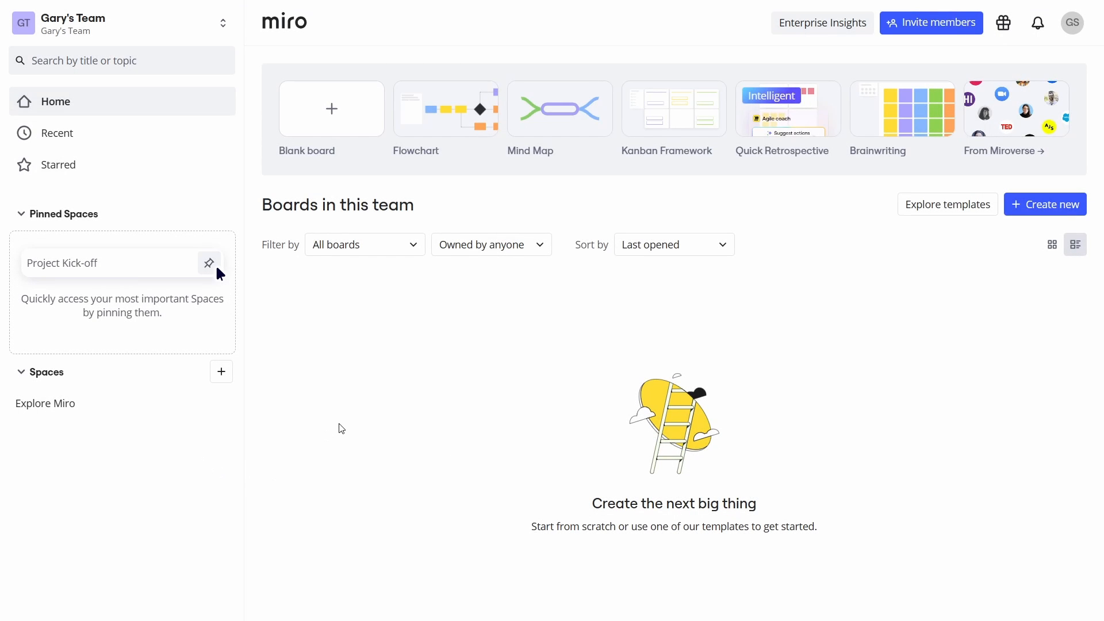
Start a new blank untitled board and dismiss its template picker
click(331, 108)
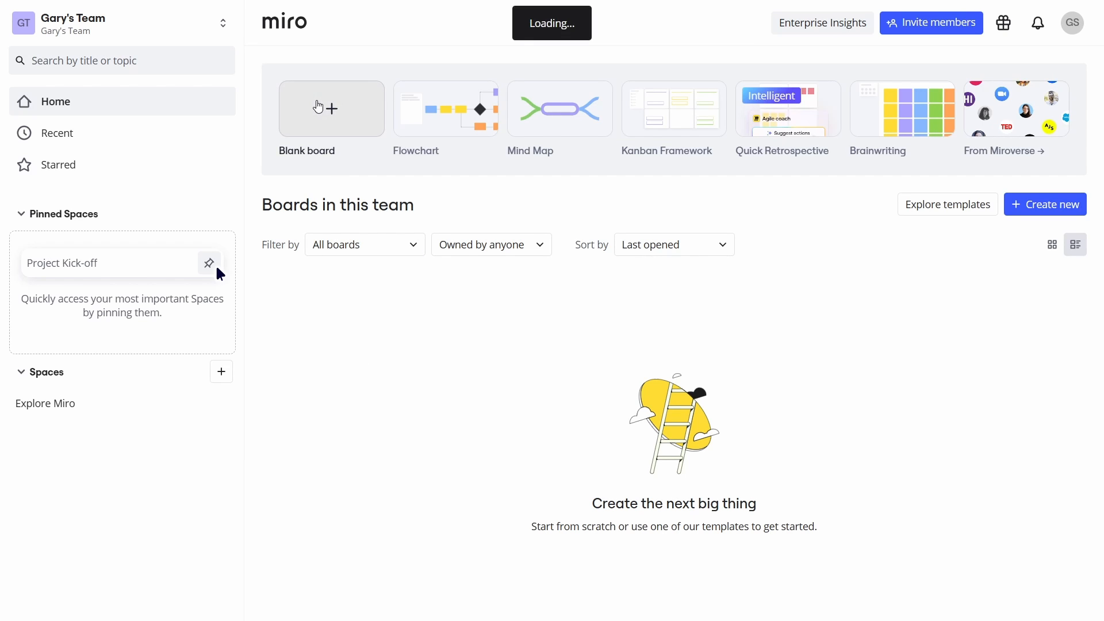
click(332, 108)
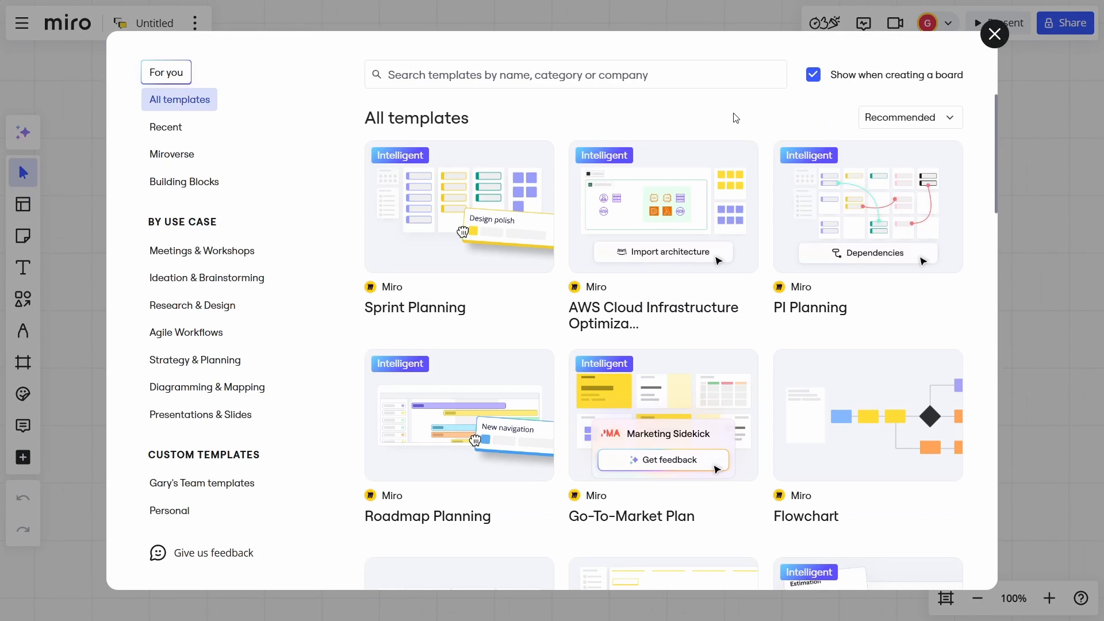
click(994, 33)
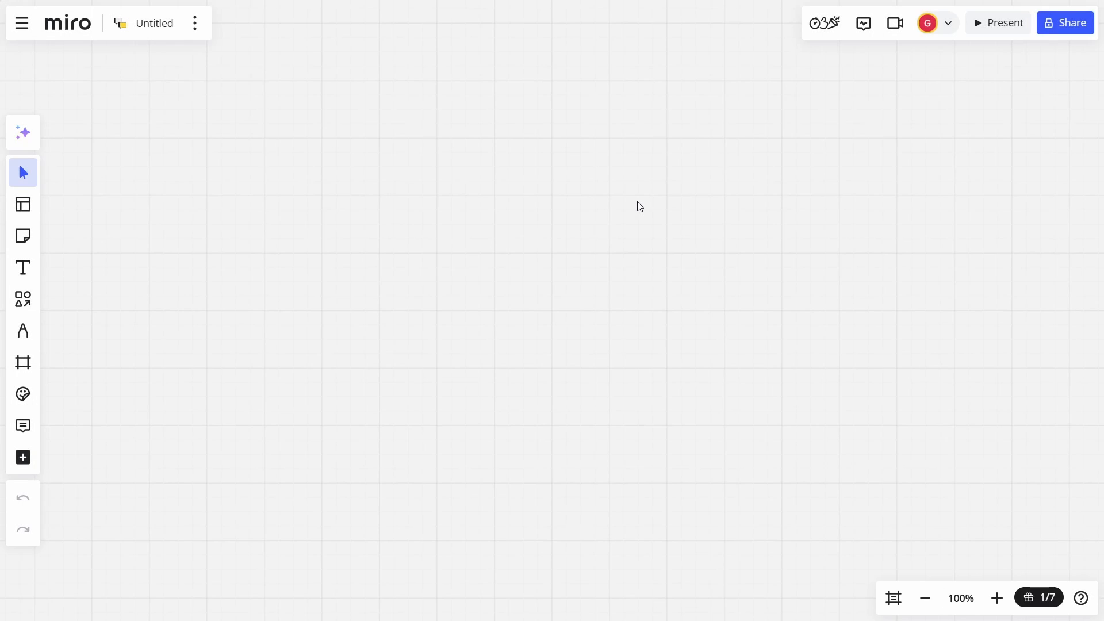
mouse_move(23, 132)
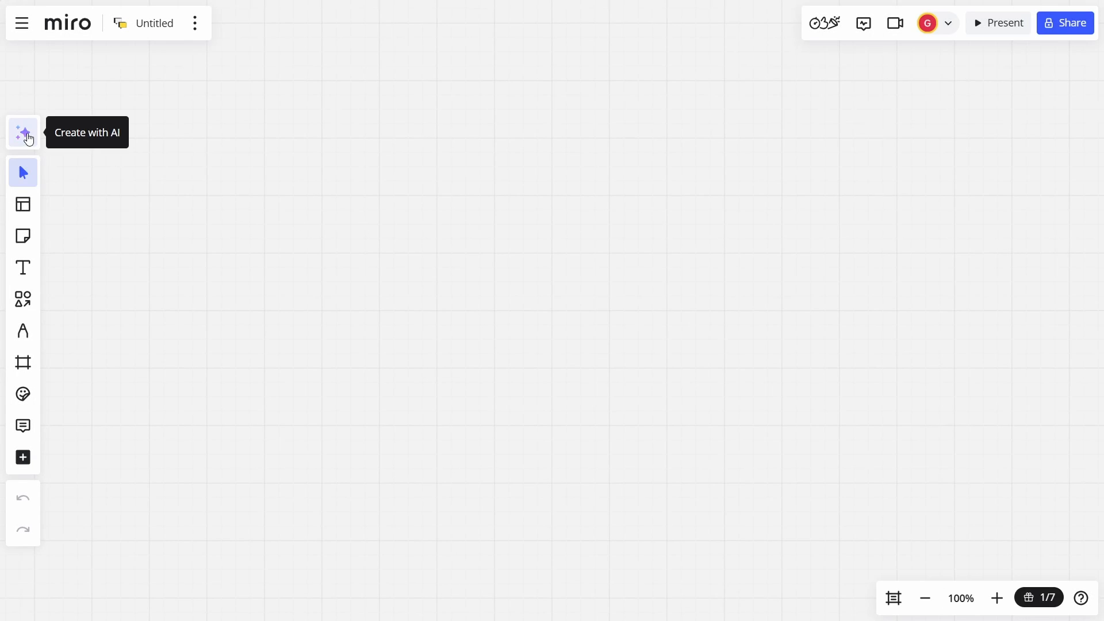
Generate an AI flowchart from the prompt 'A flow chart for an automatic garage door opening system...' describing motor start and sensor checks
click(23, 132)
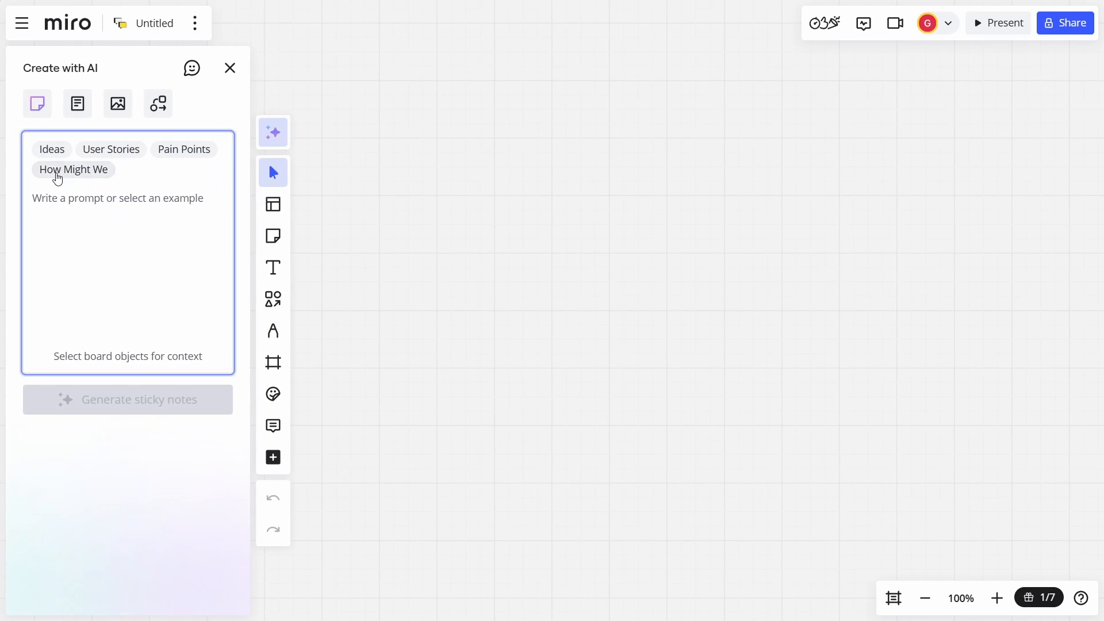
click(157, 103)
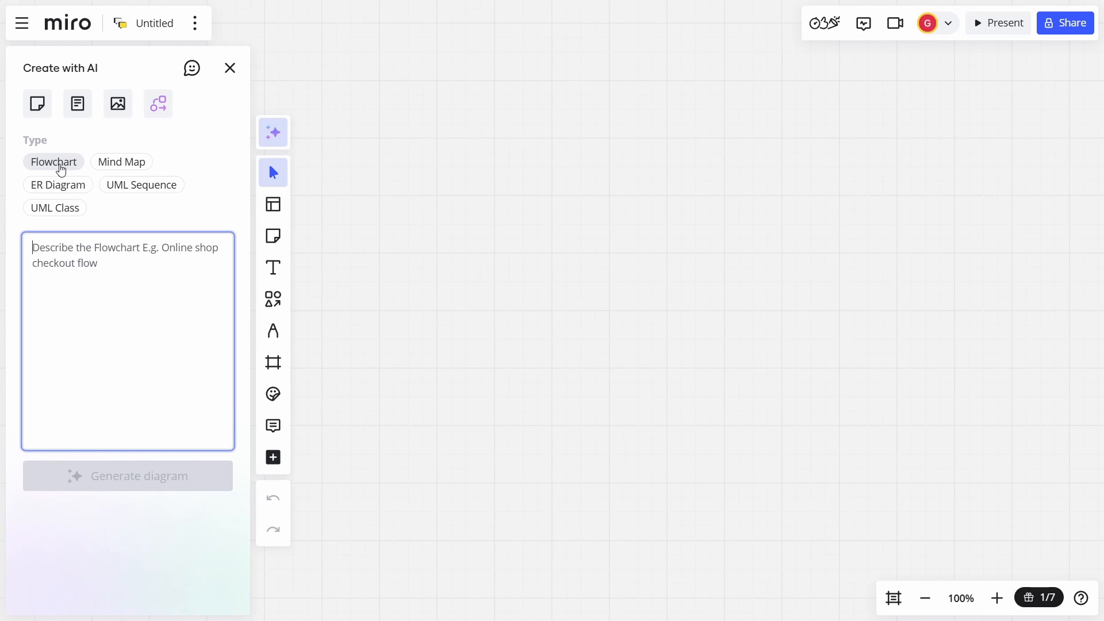
mouse_move(381, 279)
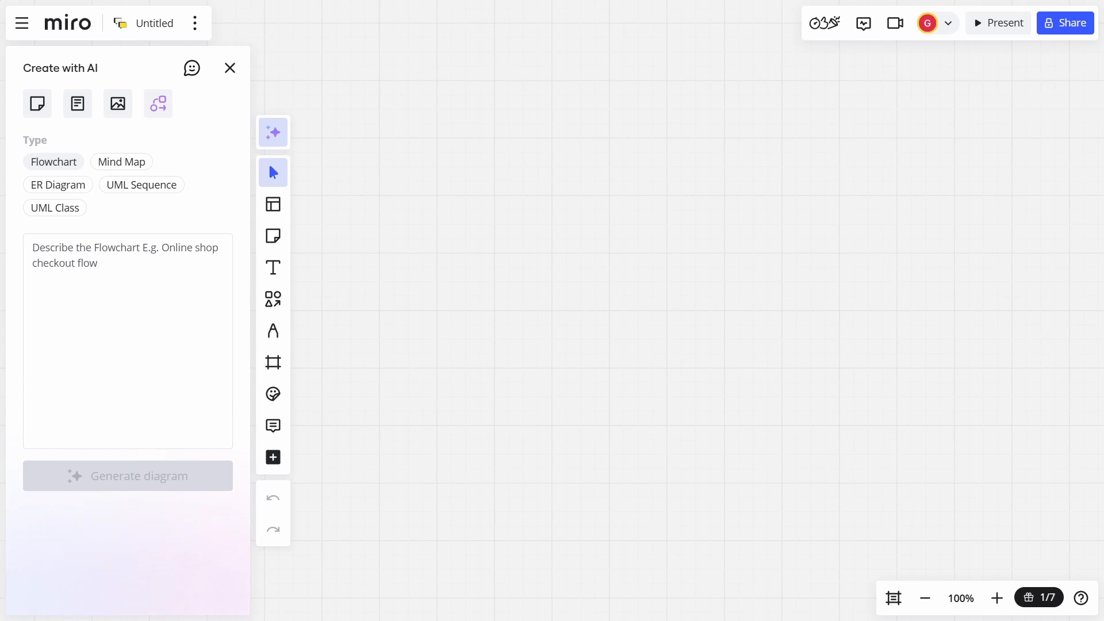
mouse_move(10, 413)
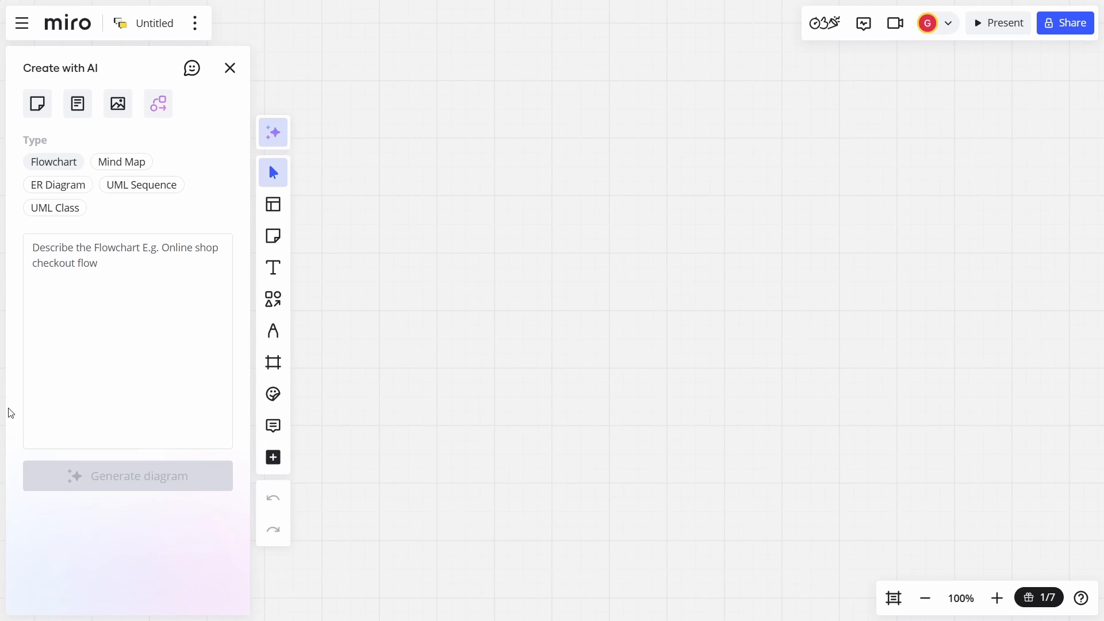
text(A flow chart for an automatic garage door opening system. Start the door opening motor and check sensors for obstructions and for when the door is fully open.)
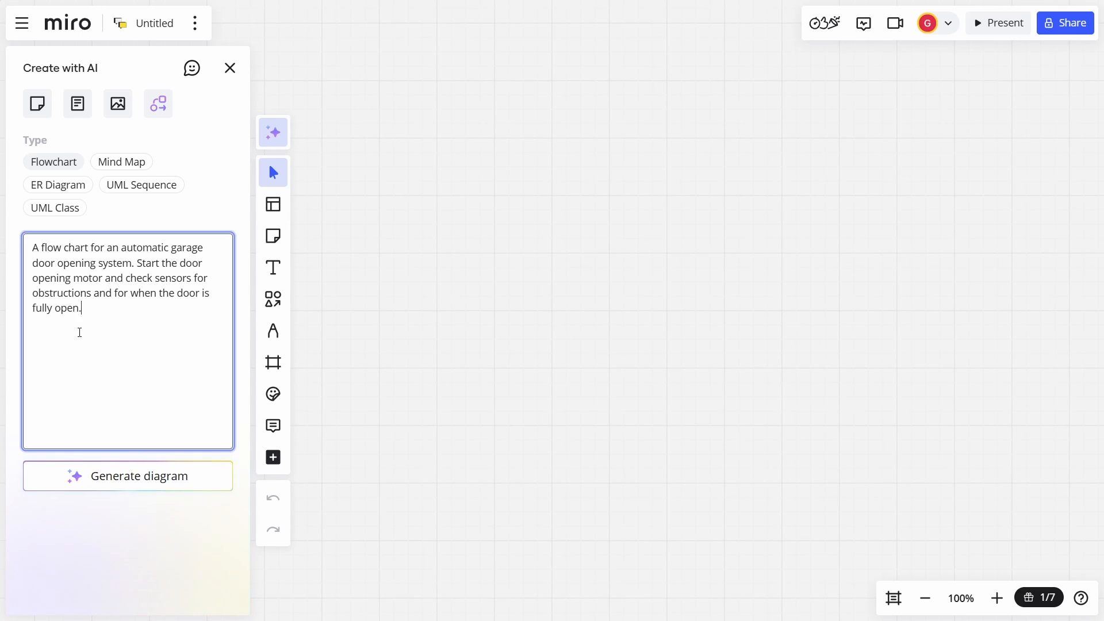
click(127, 476)
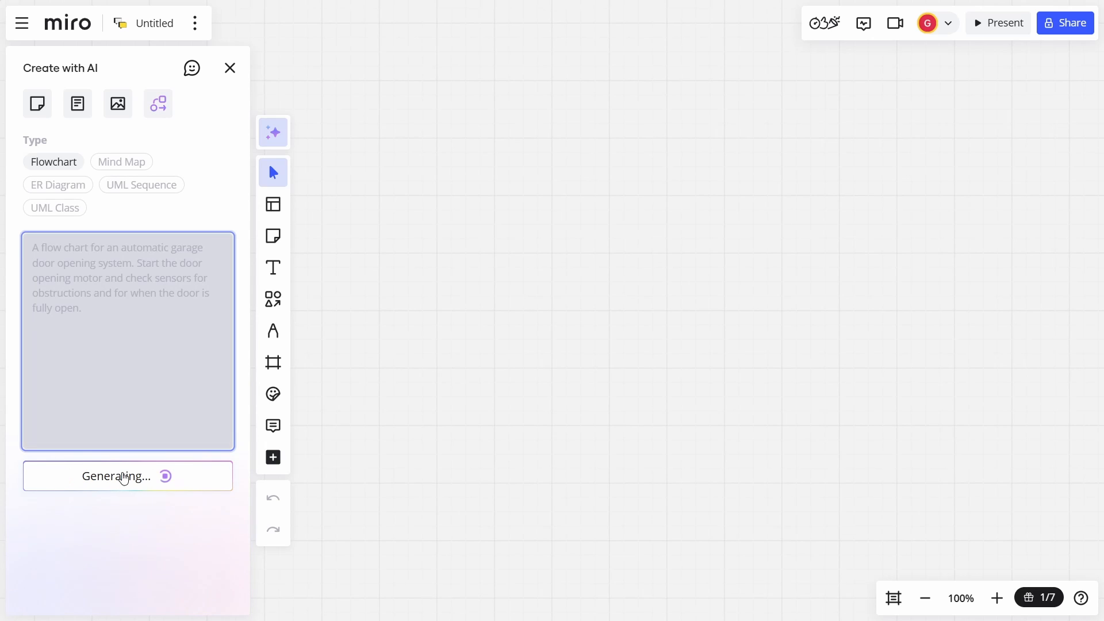
click(128, 476)
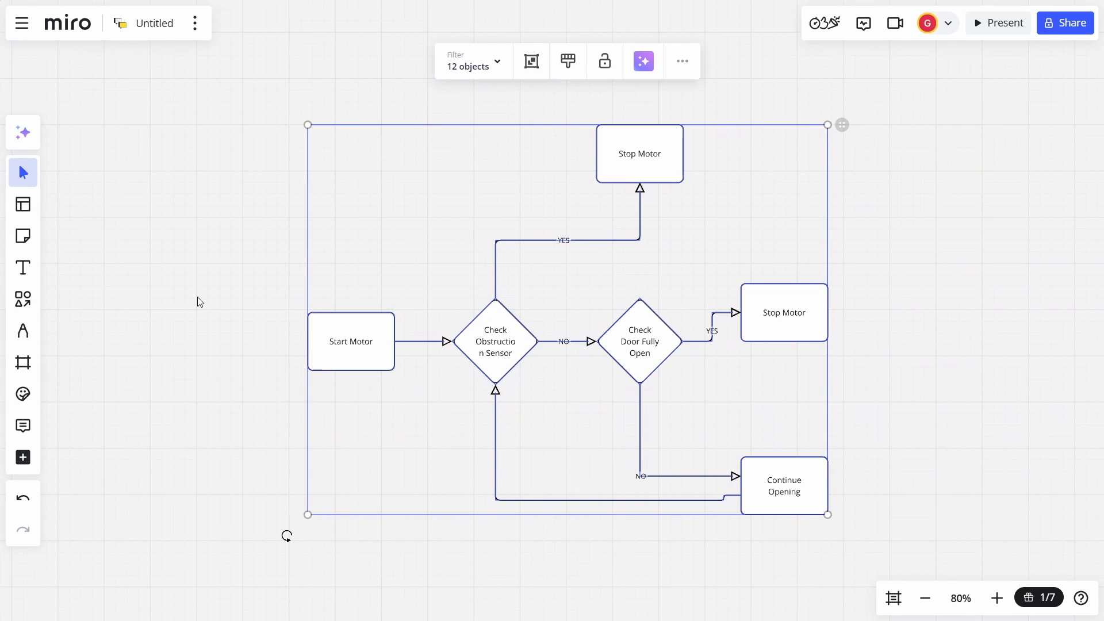
mouse_move(341, 353)
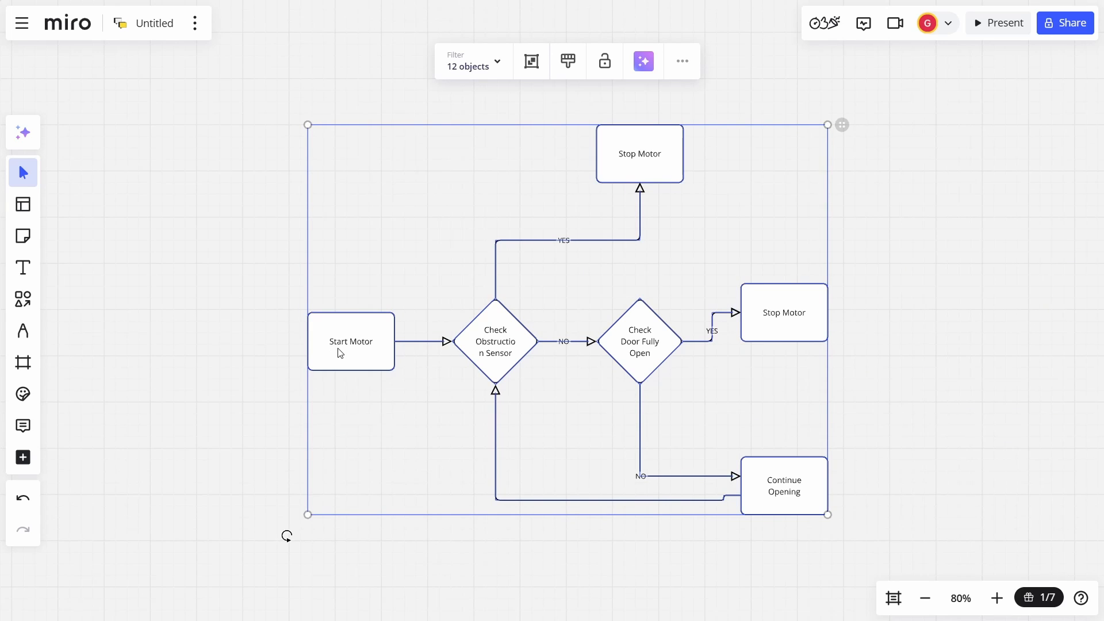
mouse_move(404, 346)
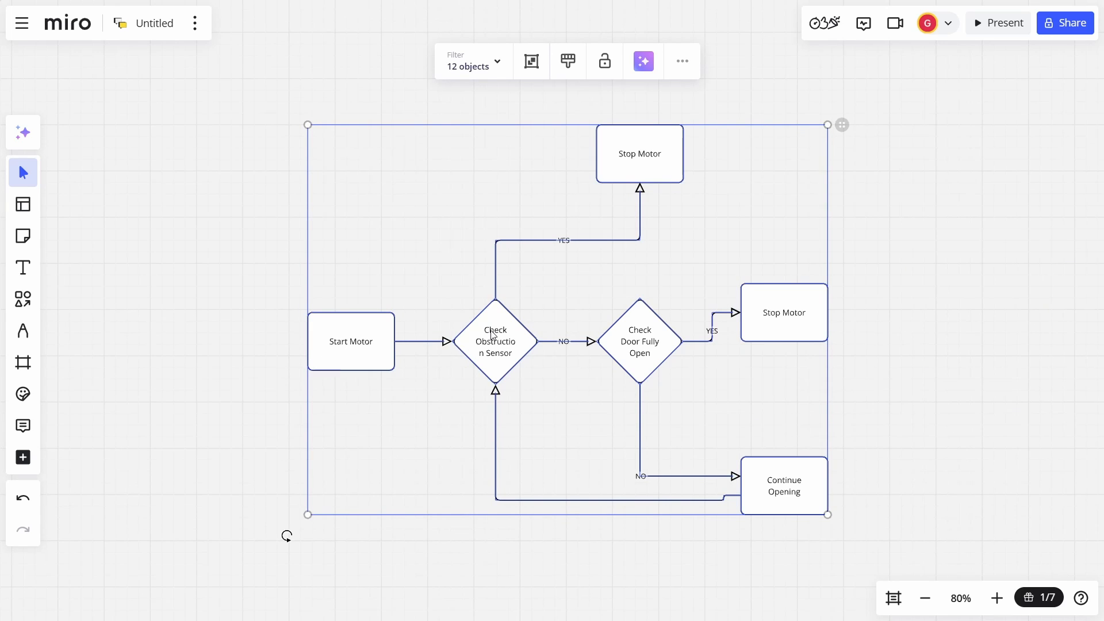
mouse_move(365, 367)
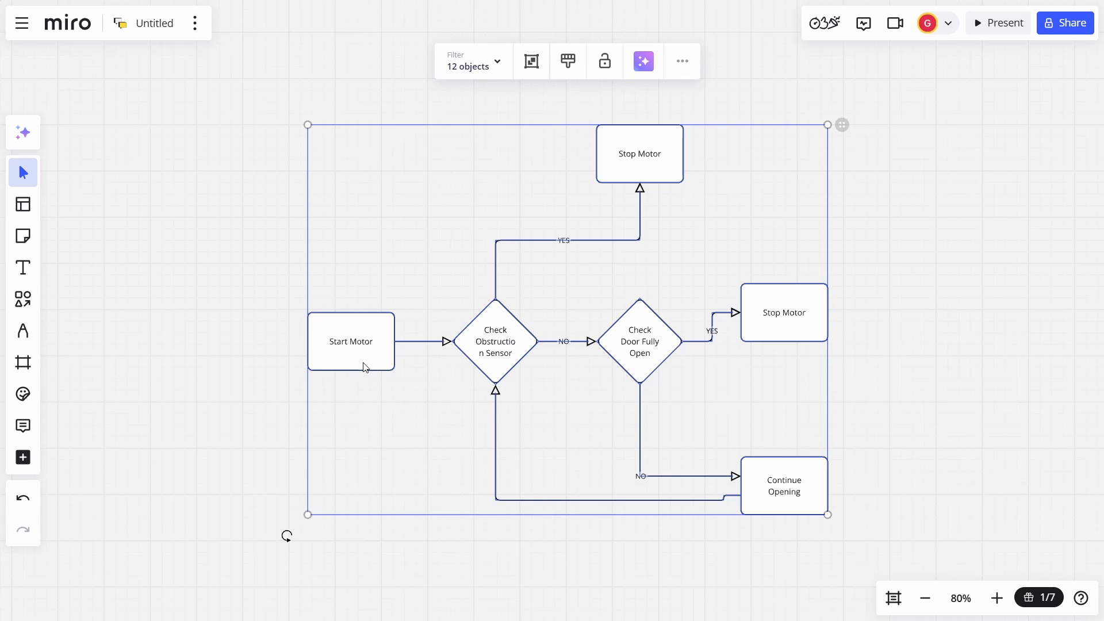
mouse_move(495, 352)
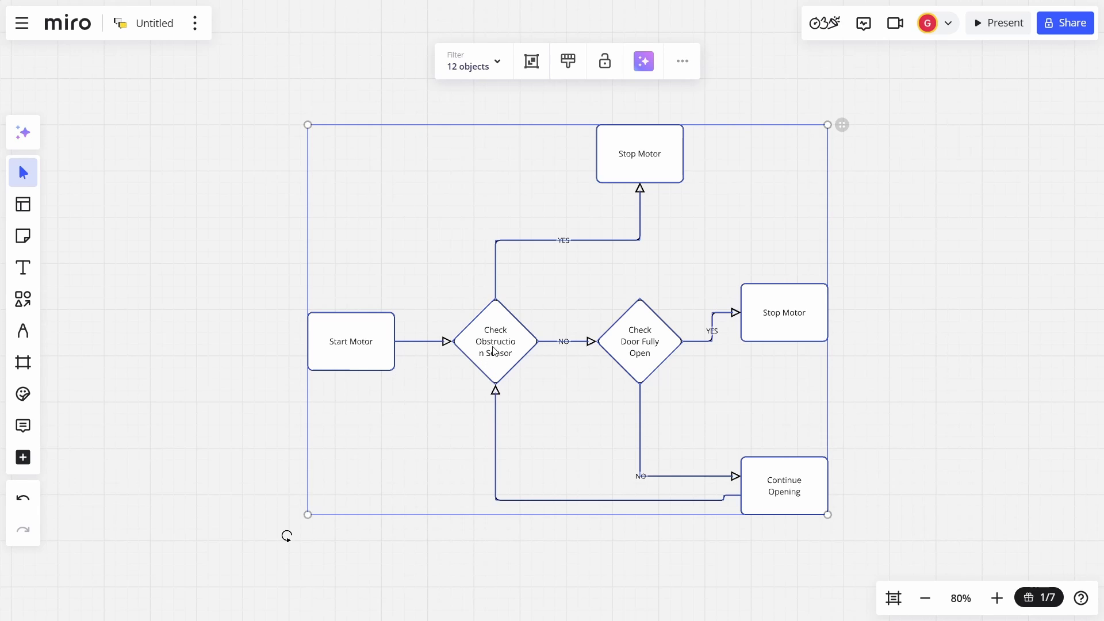
mouse_move(413, 330)
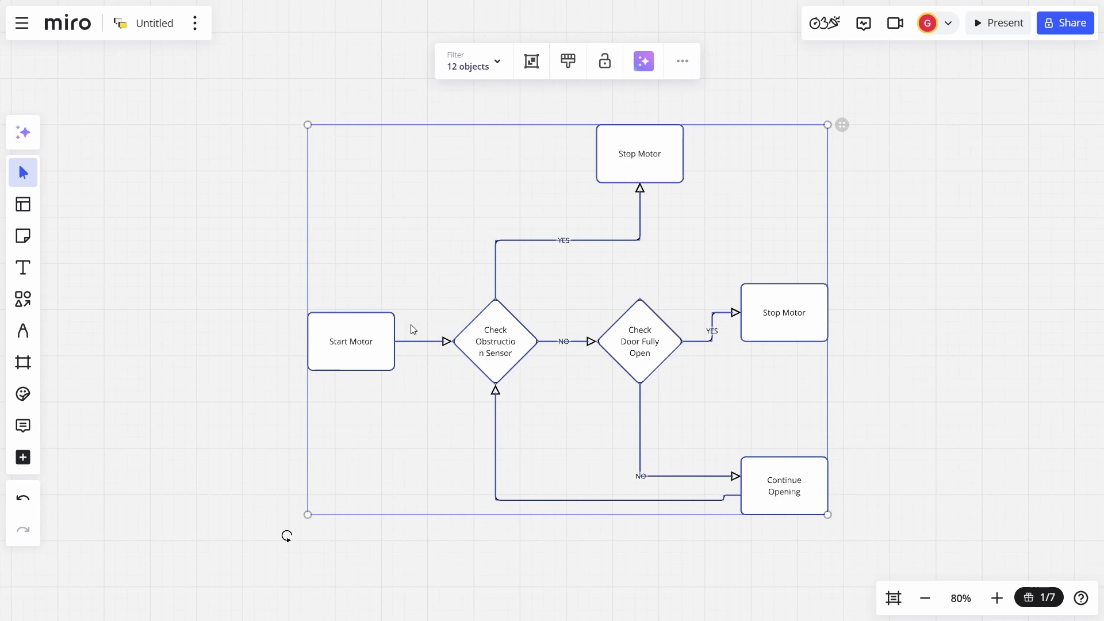
mouse_move(629, 348)
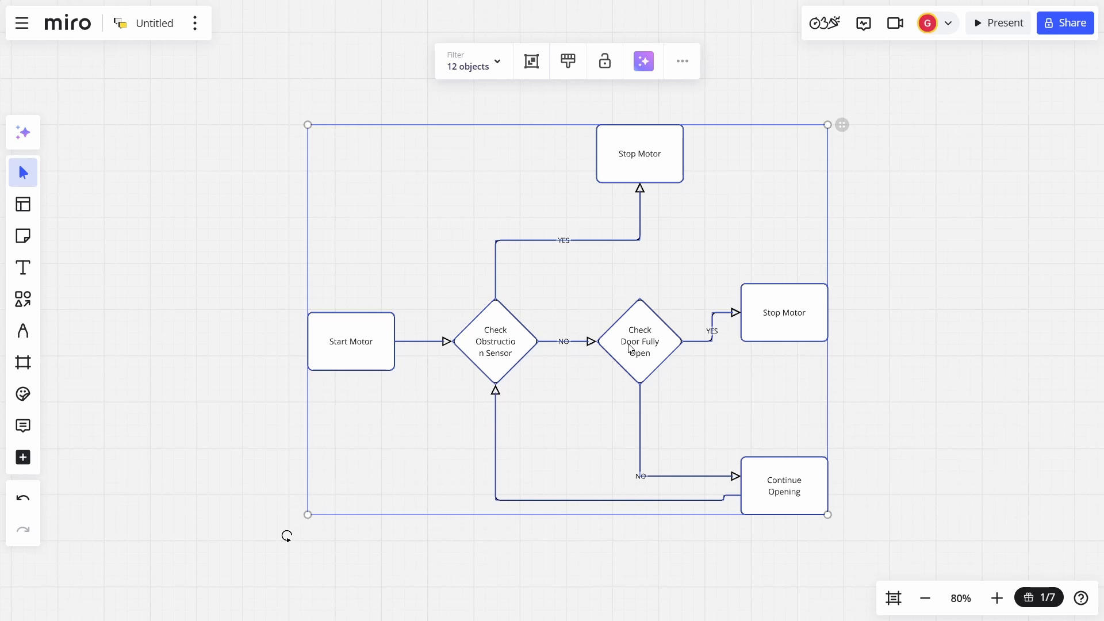
mouse_move(625, 348)
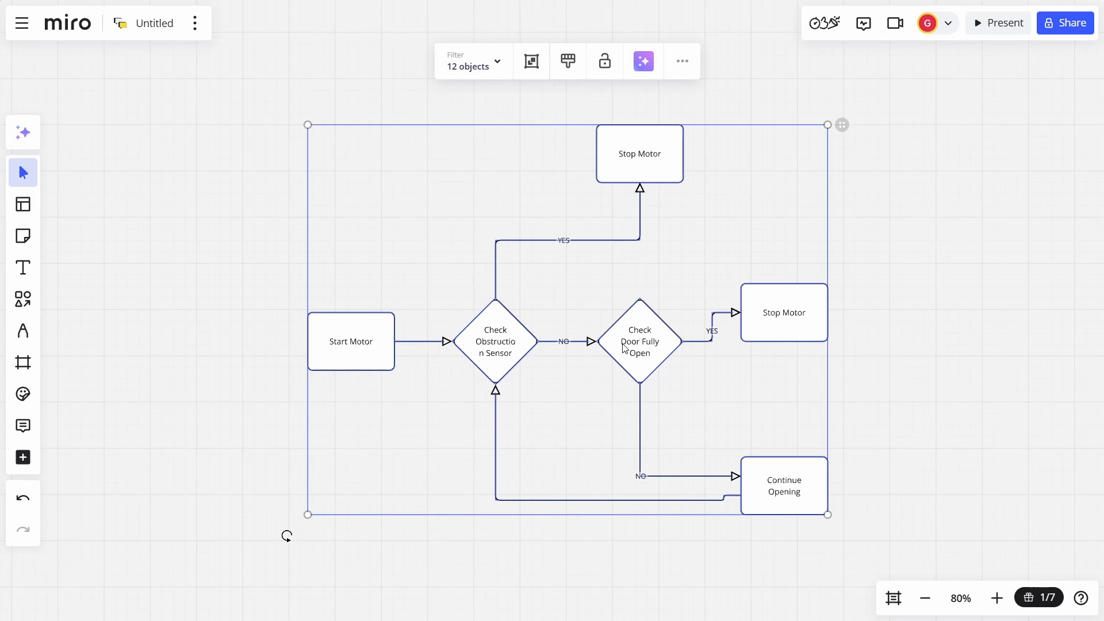
mouse_move(521, 502)
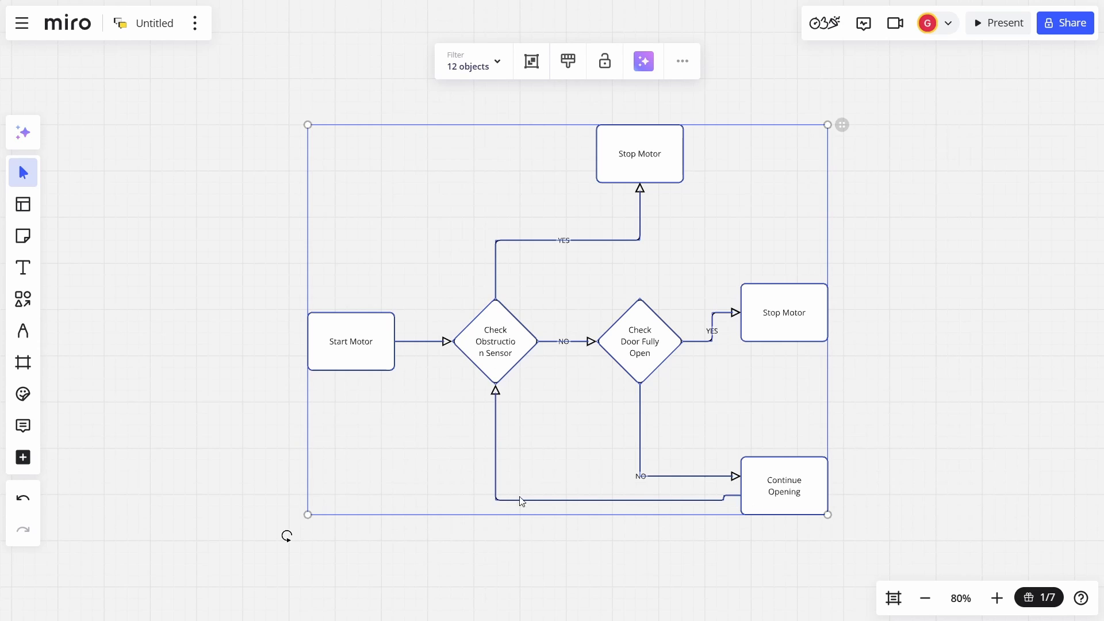
mouse_move(767, 495)
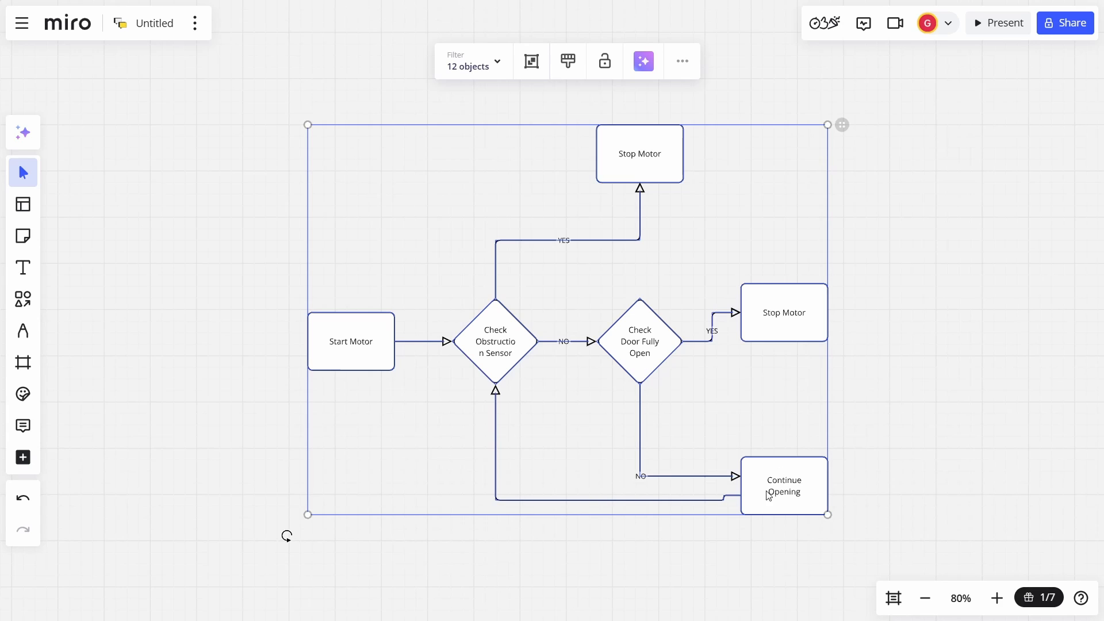
mouse_move(665, 344)
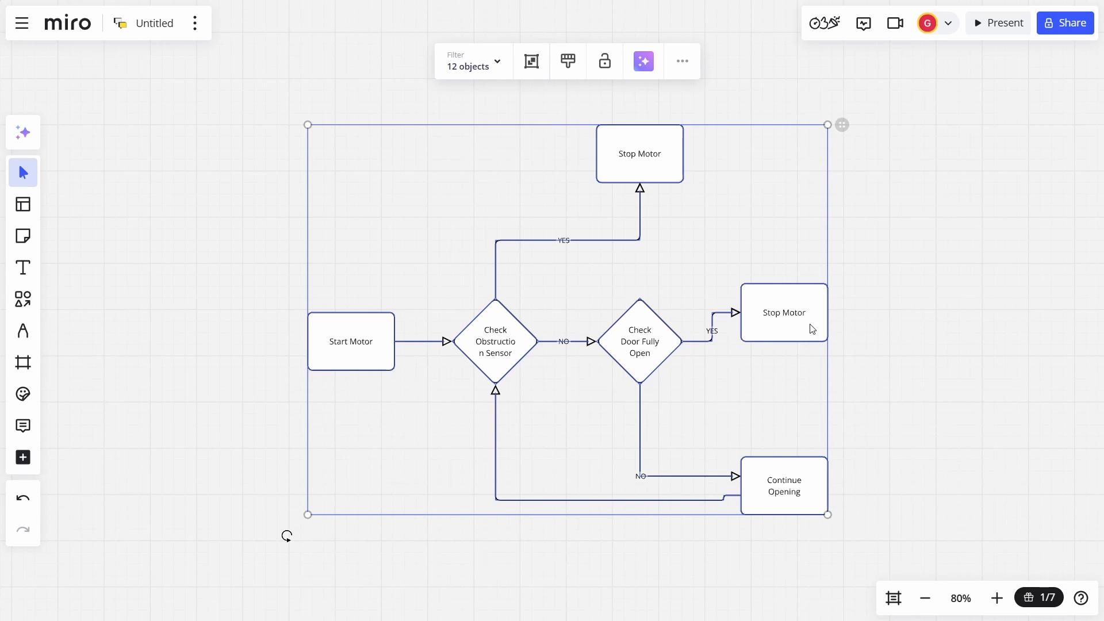
mouse_move(904, 303)
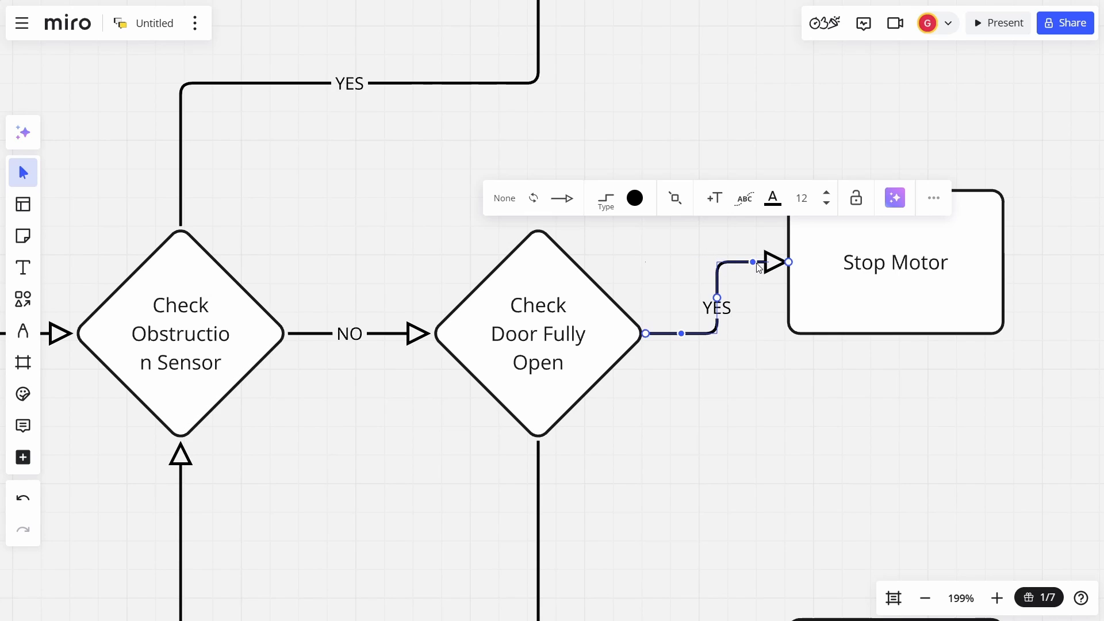
Move the right-hand Stop Motor box right, away from Check Door Fully Open, and reroute its YES connector
click(422, 494)
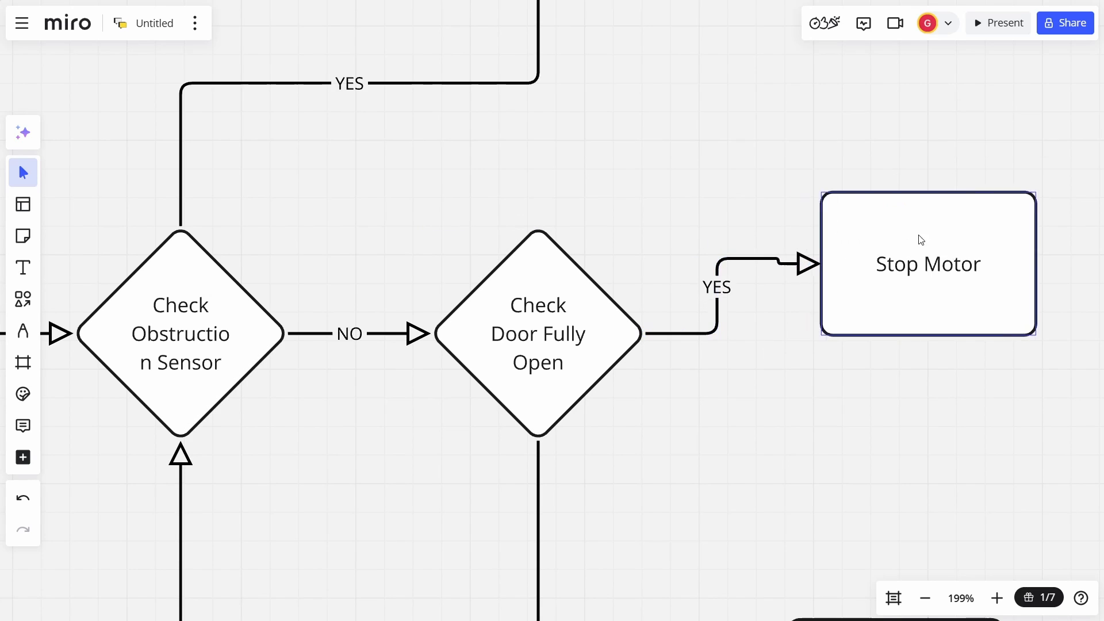
click(775, 261)
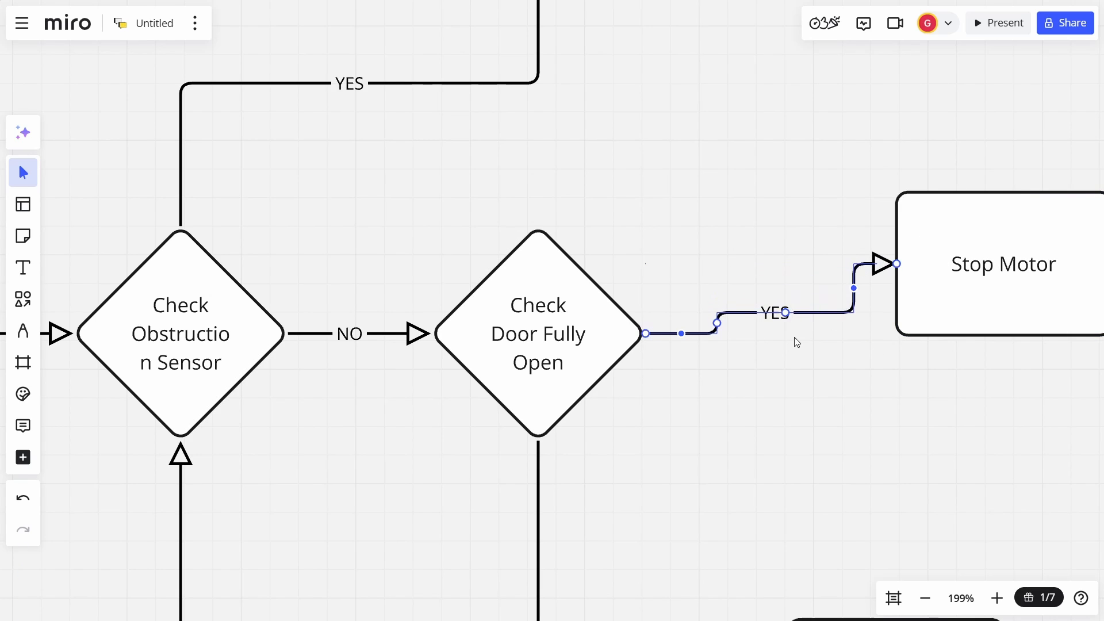
click(925, 599)
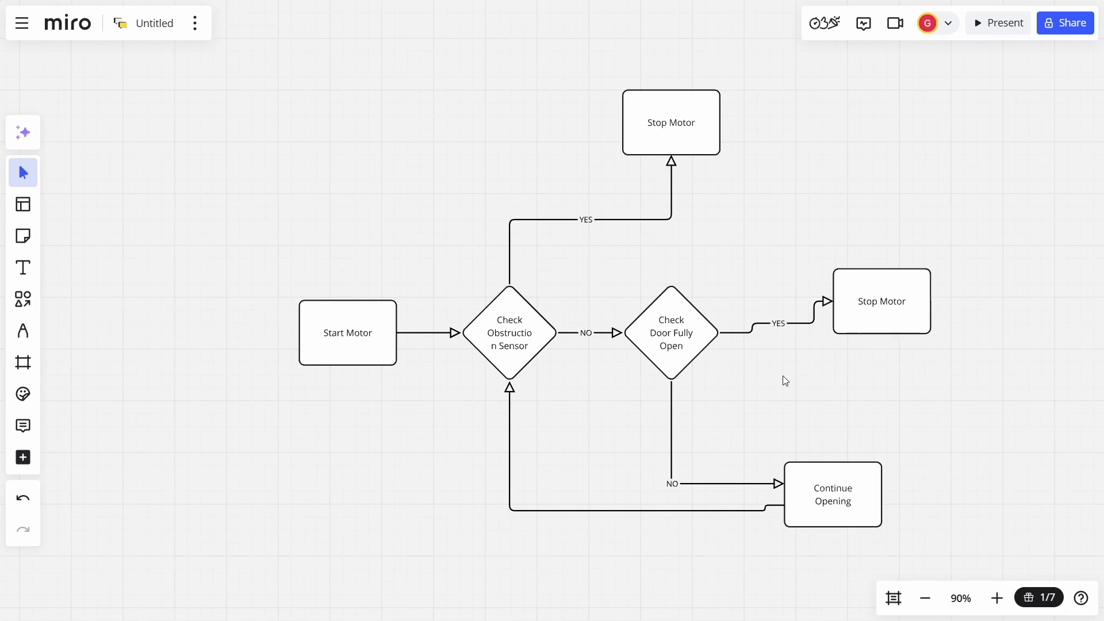
Set AI creation to Mind Map with the prompt 'A mind map to help pick a microcontroller board for a home automation project.'
click(22, 132)
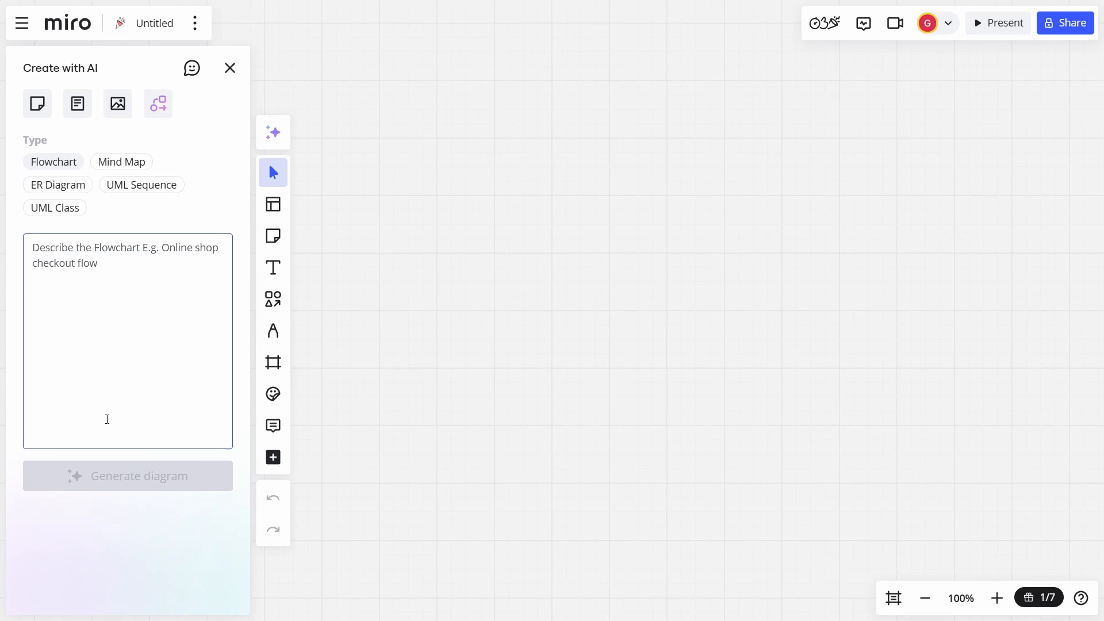
mouse_move(111, 257)
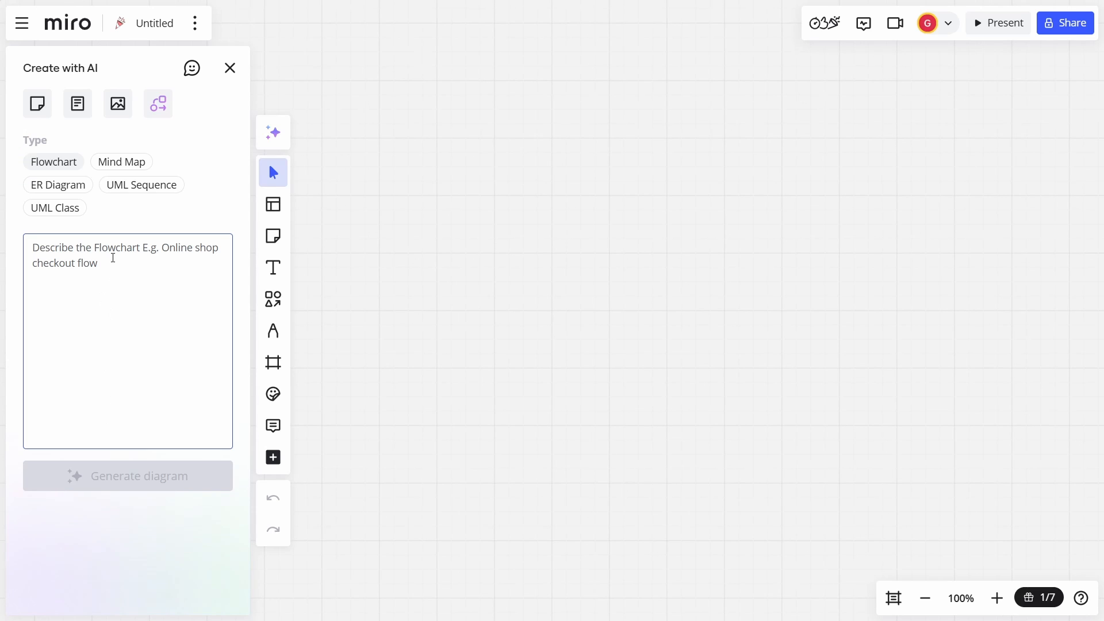
click(121, 162)
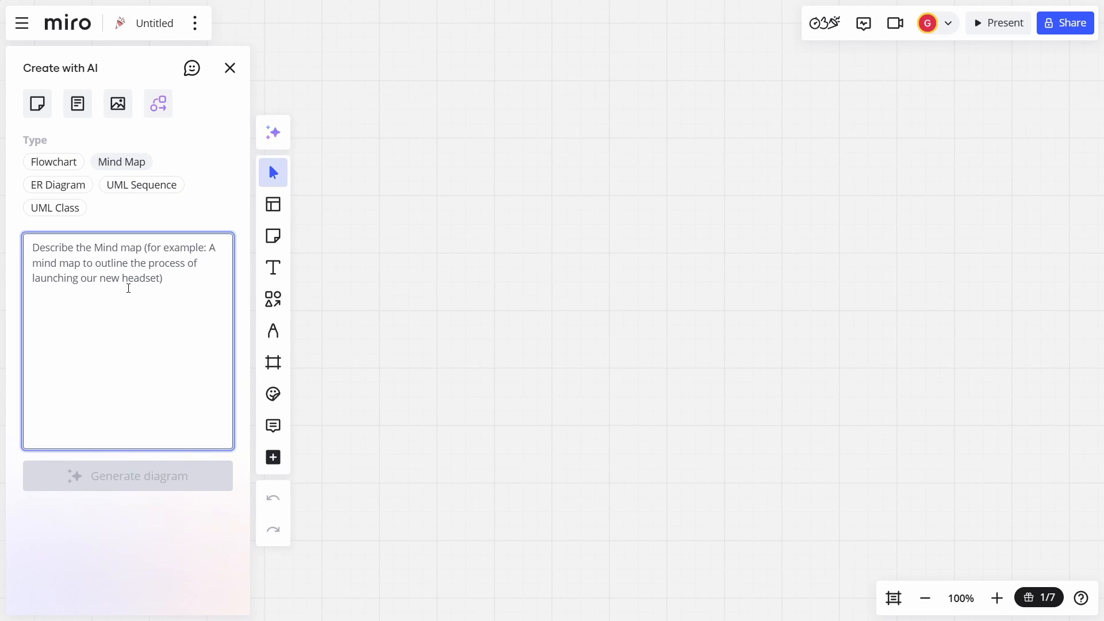
text(A mind map to help pick a microcontroller board for a home automation project.)
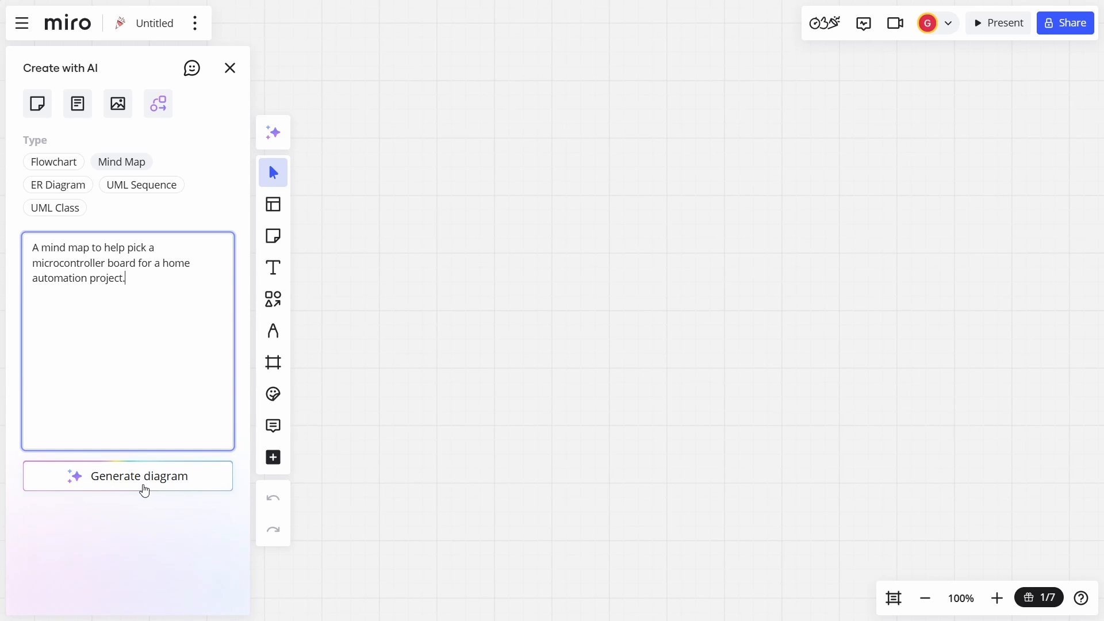
click(128, 476)
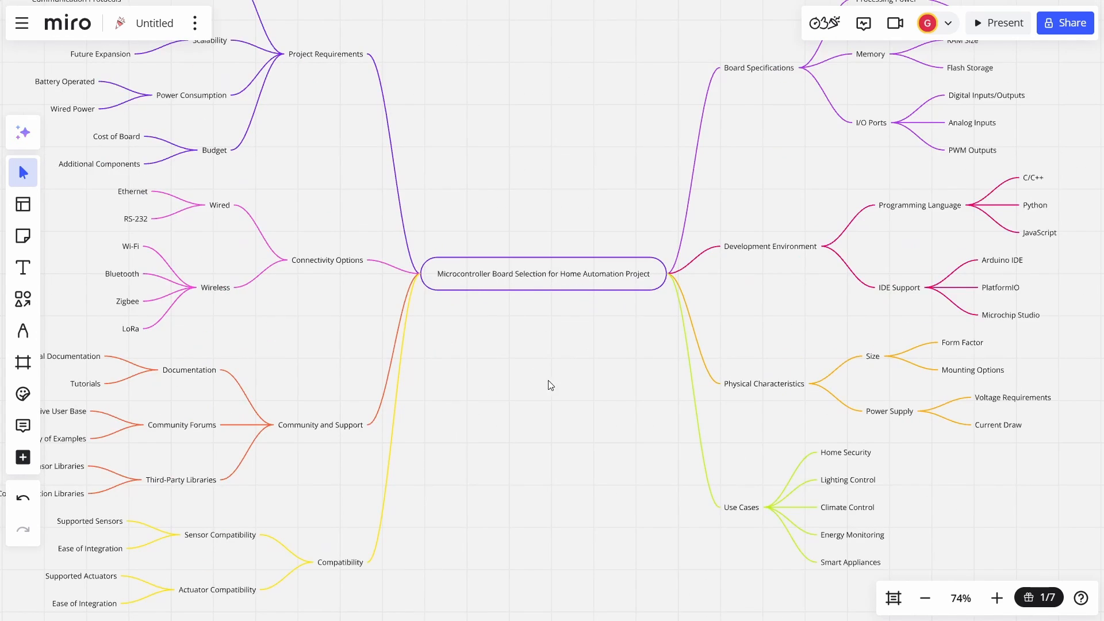
click(926, 598)
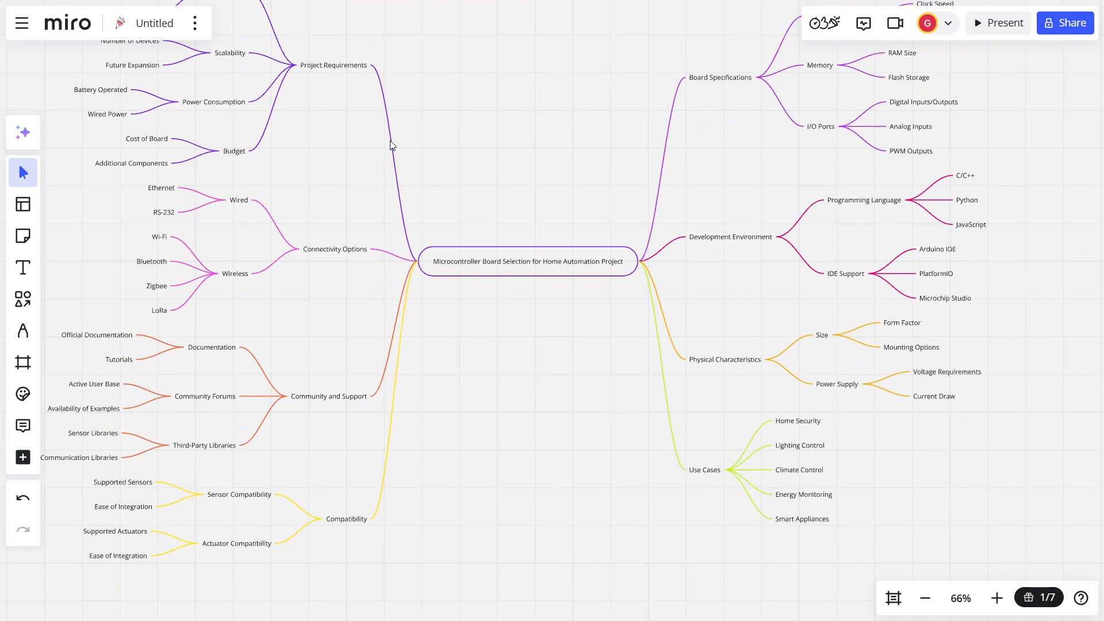
mouse_move(338, 253)
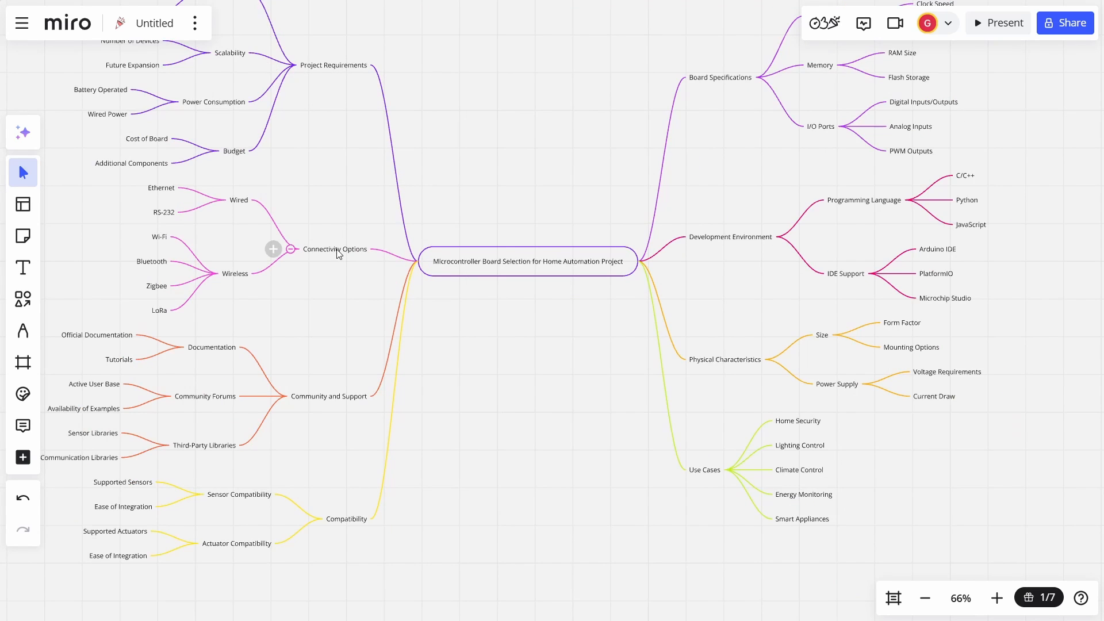
mouse_move(346, 515)
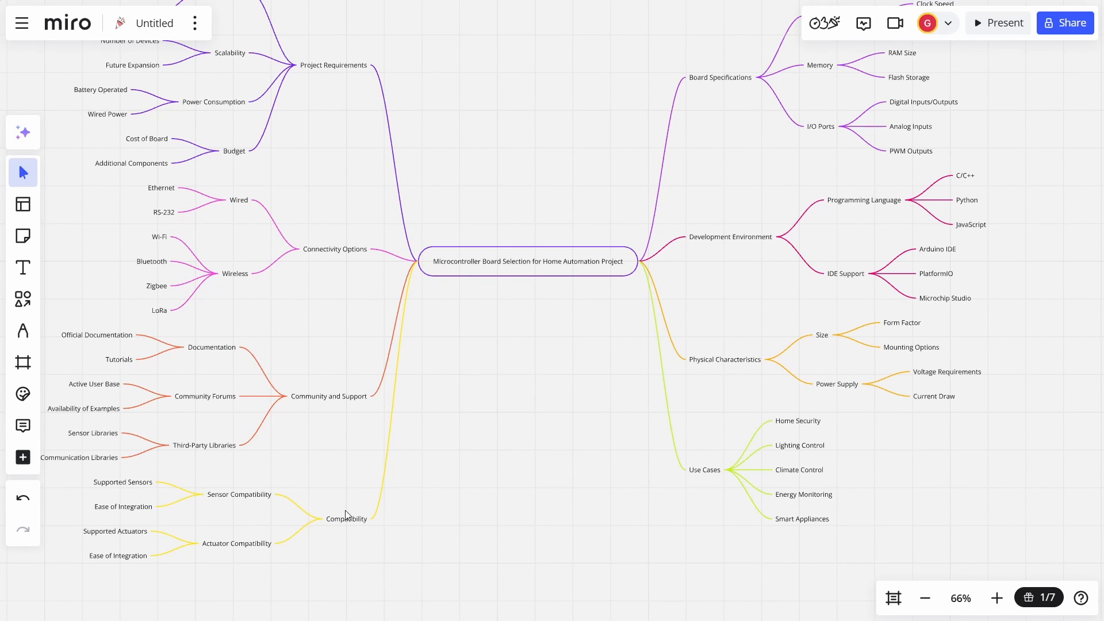
mouse_move(722, 405)
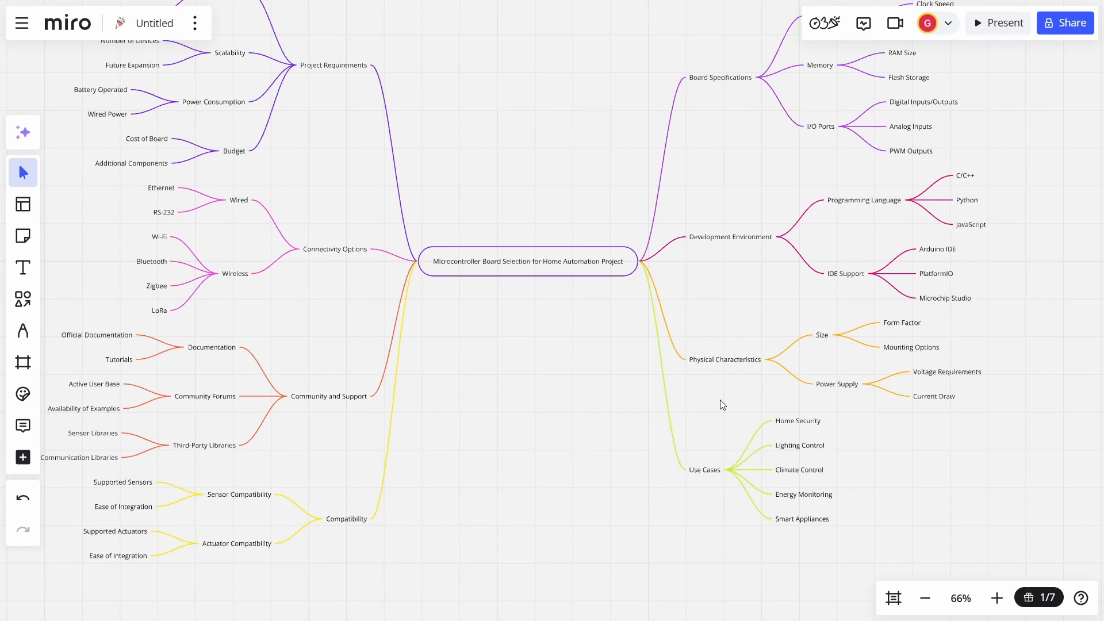
mouse_move(739, 237)
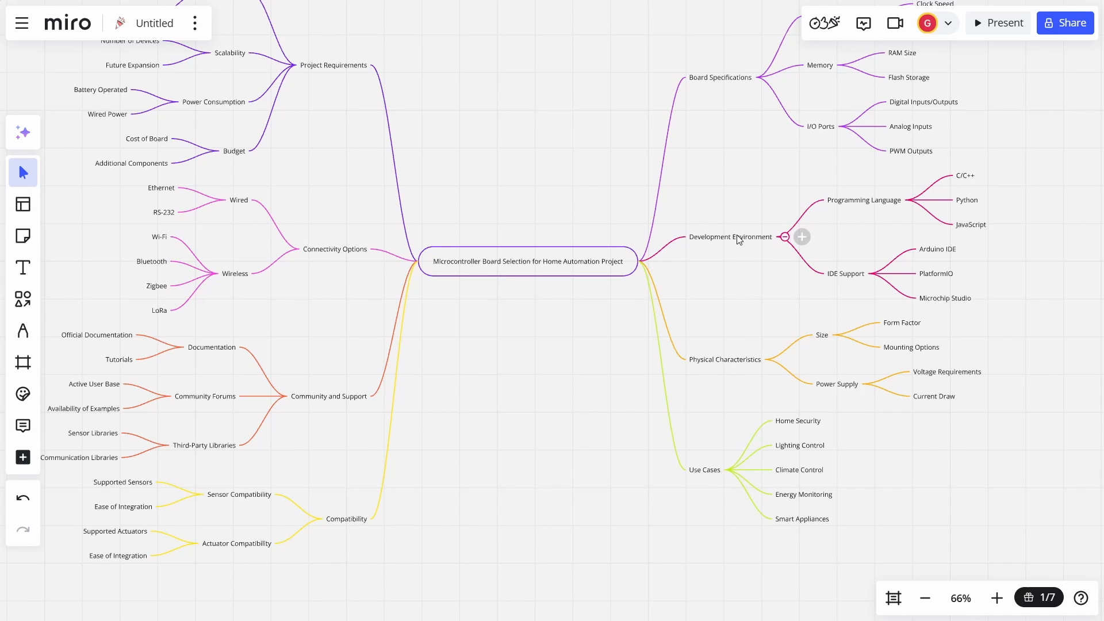
mouse_move(720, 165)
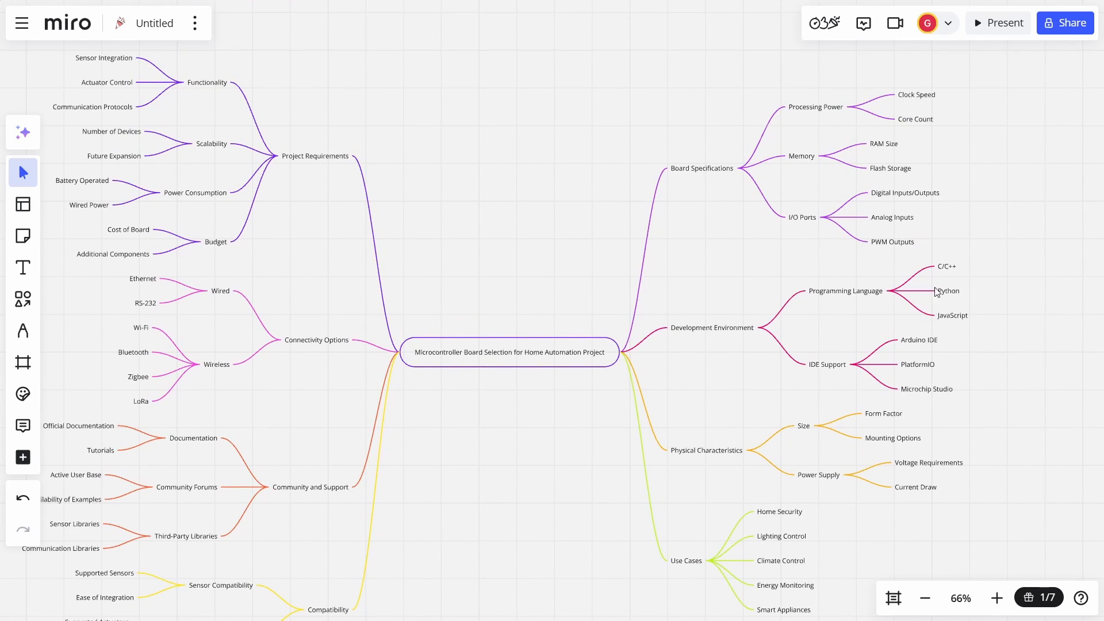
mouse_move(959, 298)
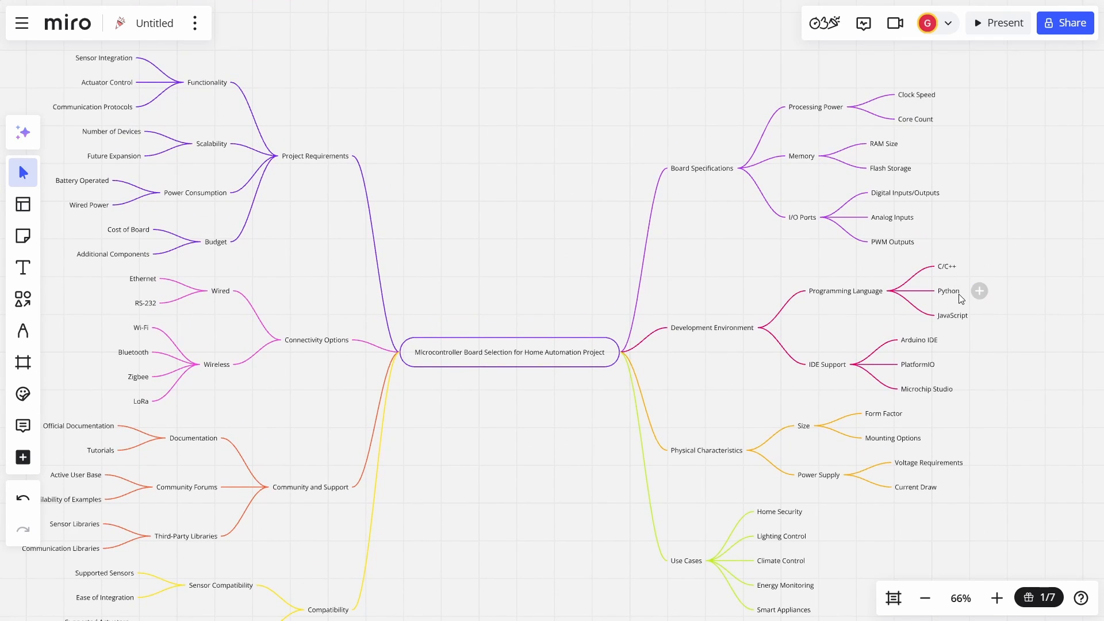
mouse_move(761, 368)
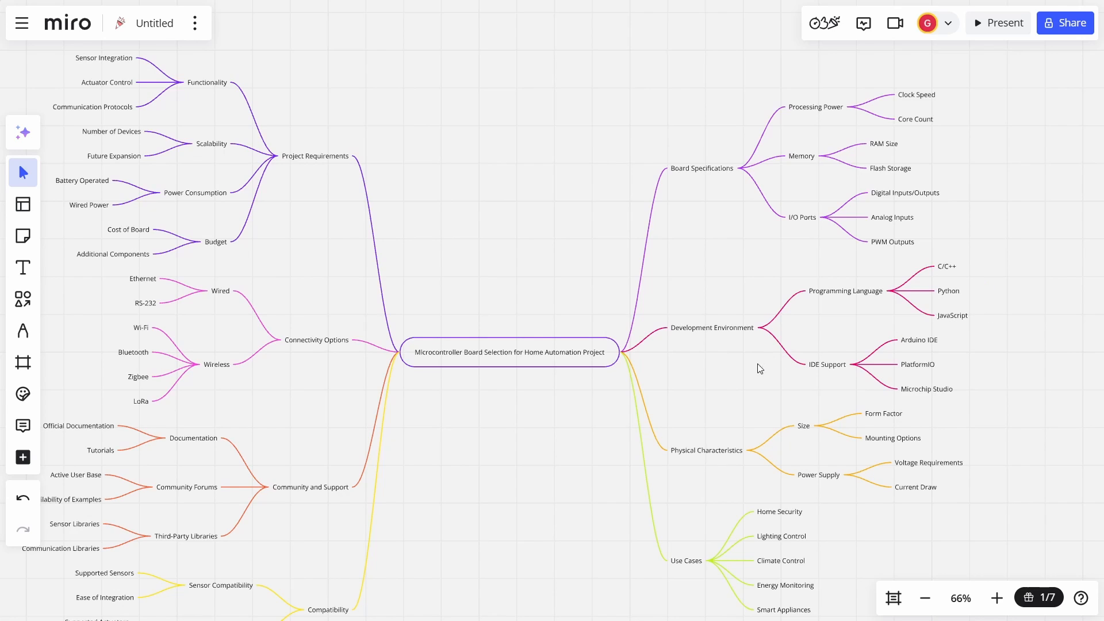
click(711, 328)
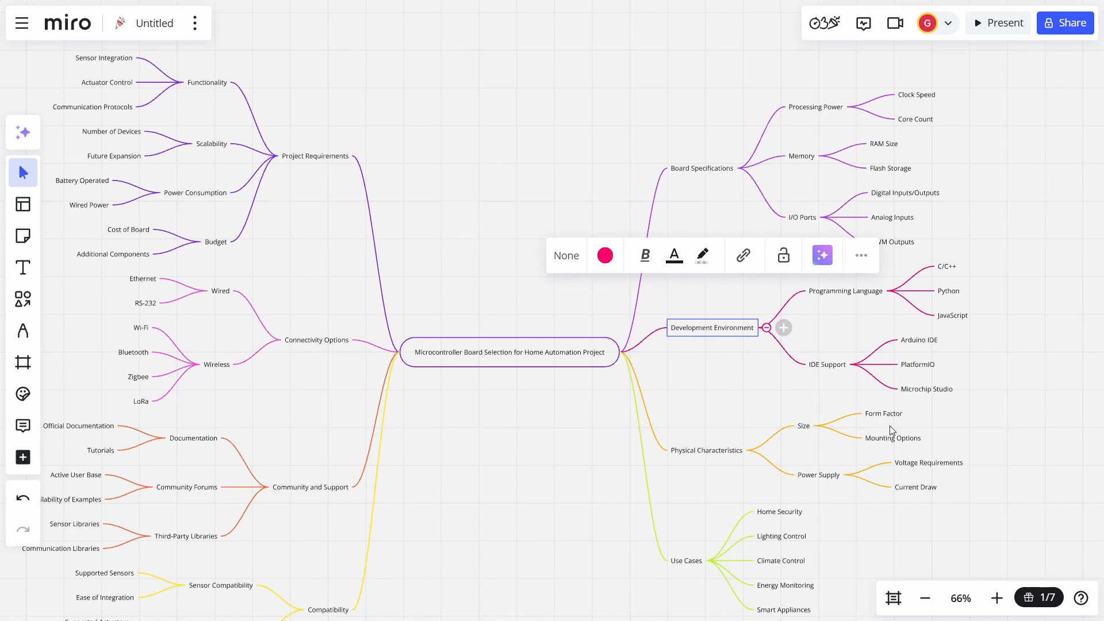
mouse_move(660, 130)
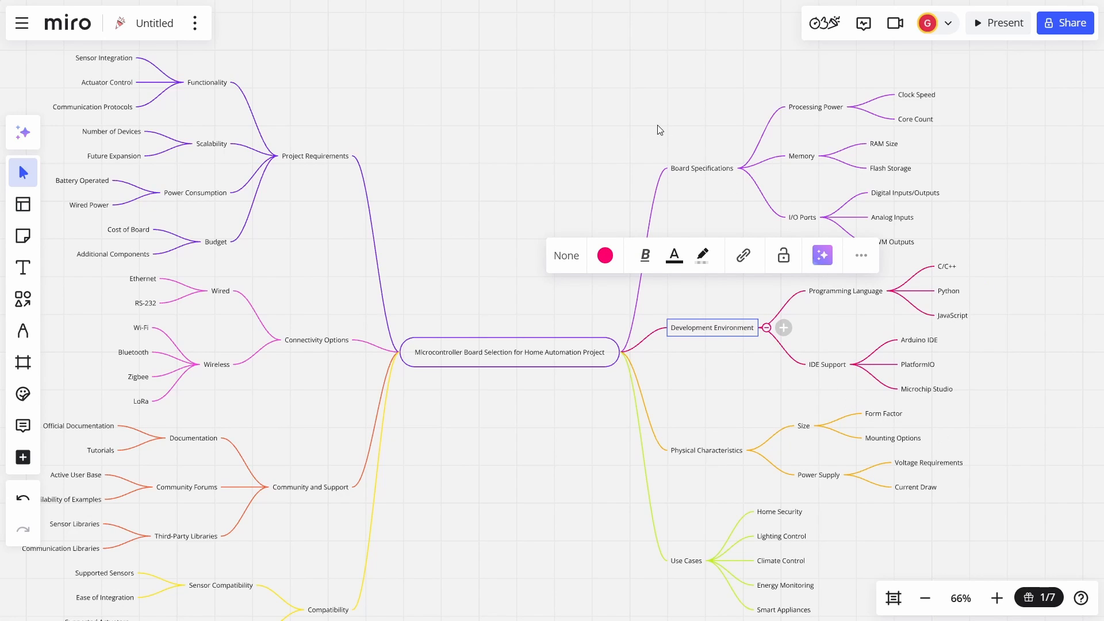
click(658, 130)
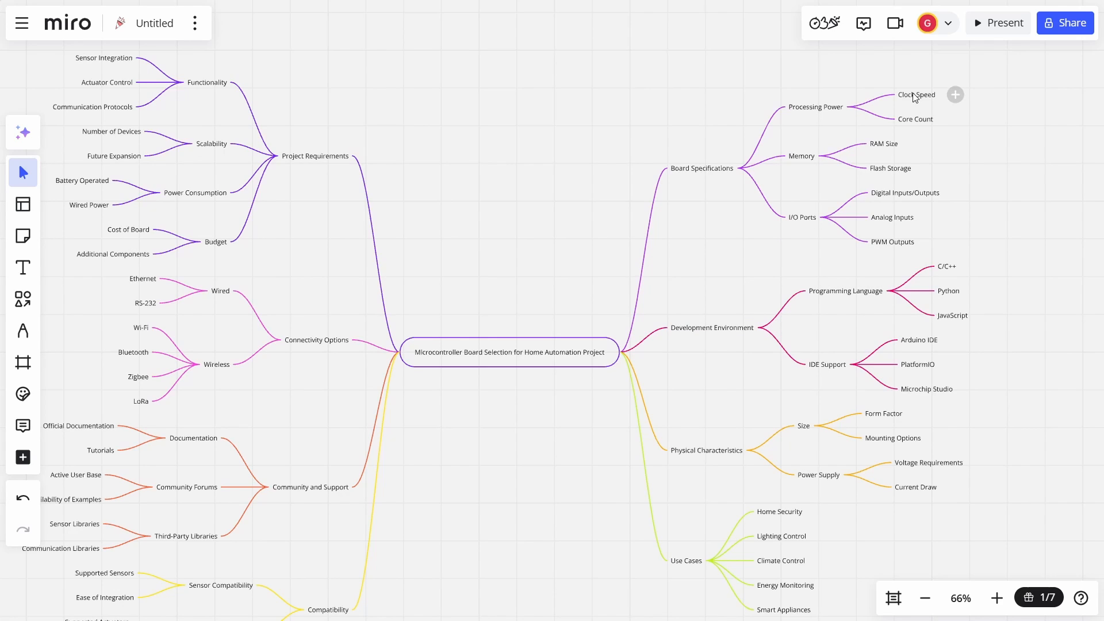
mouse_move(895, 148)
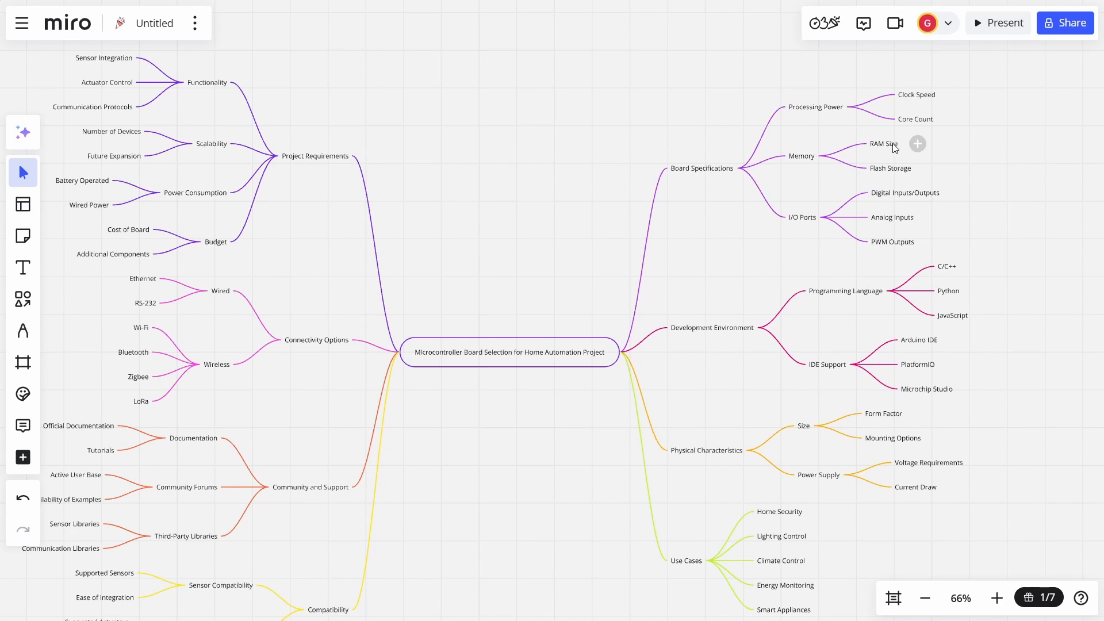
mouse_move(904, 214)
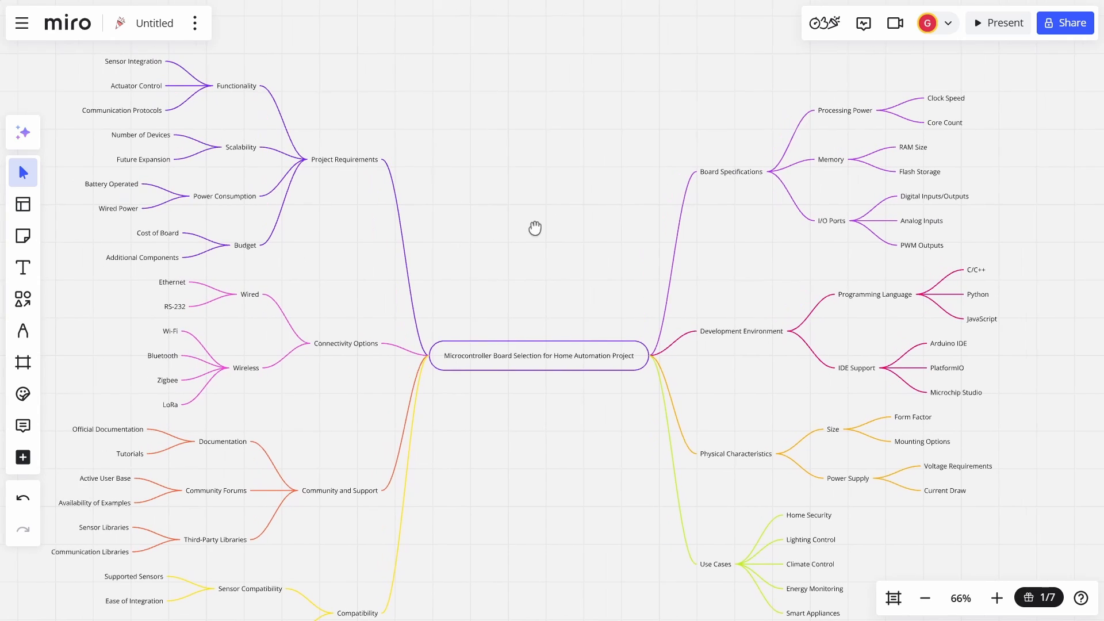
Zoom out to 52% to fit the whole mind map, then bring up AI creation for the next diagram
click(926, 598)
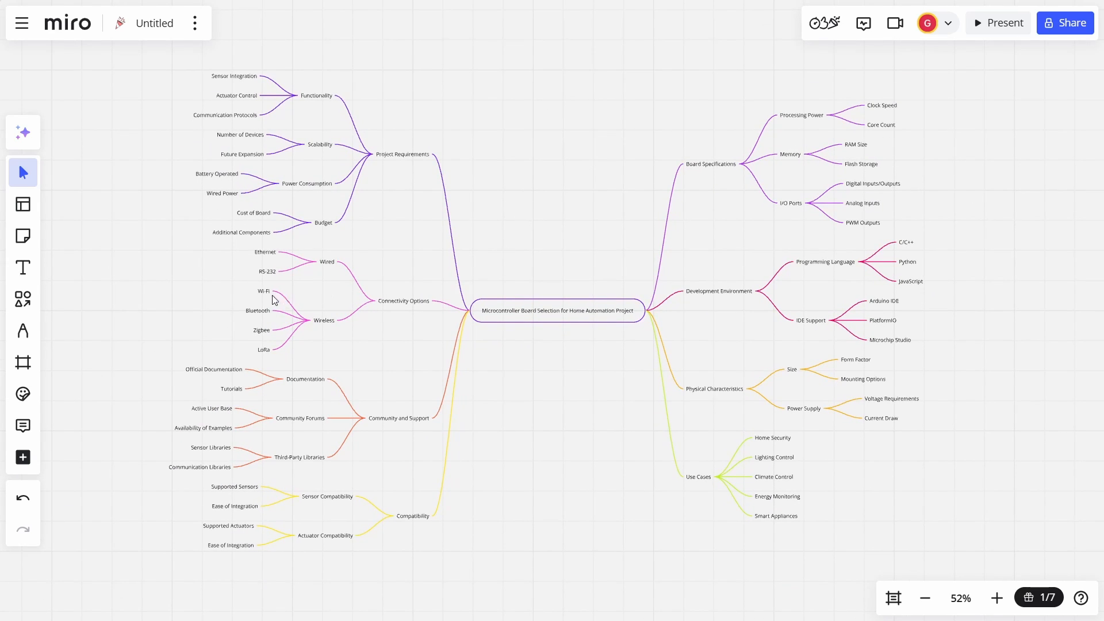
mouse_move(266, 281)
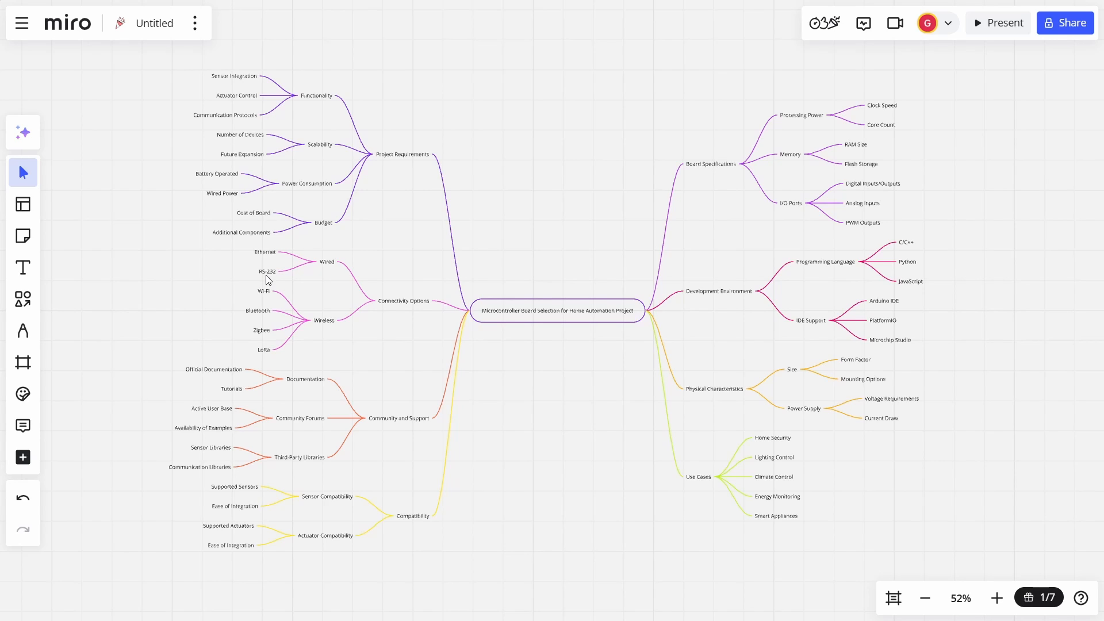
click(23, 131)
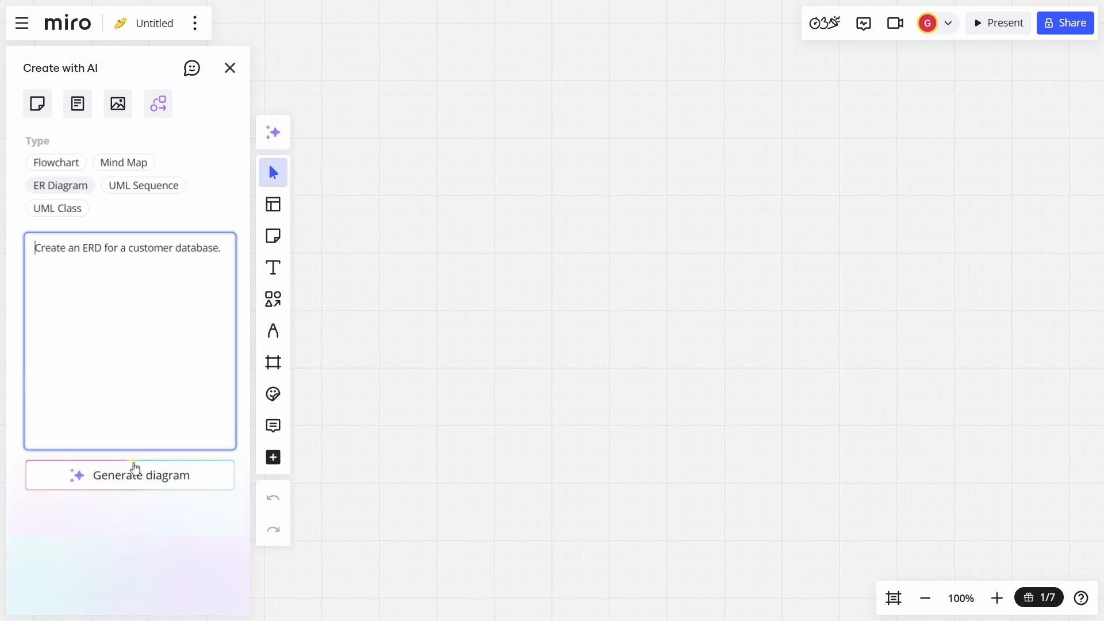
mouse_move(807, 191)
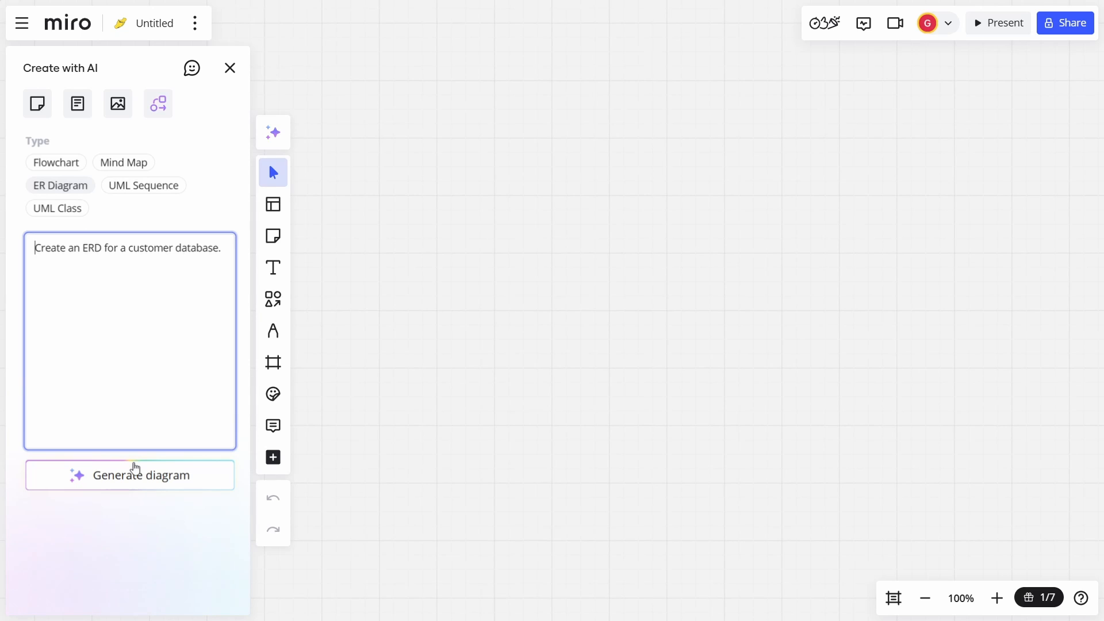
Generate the customer-database ER diagram from the entered prompt
click(130, 476)
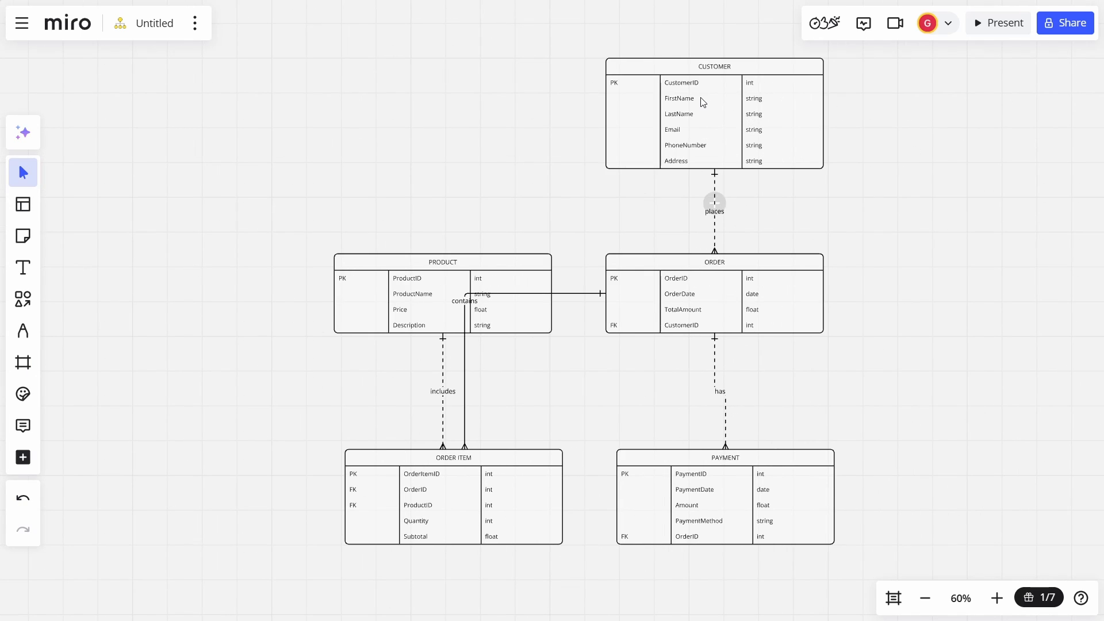
mouse_move(693, 142)
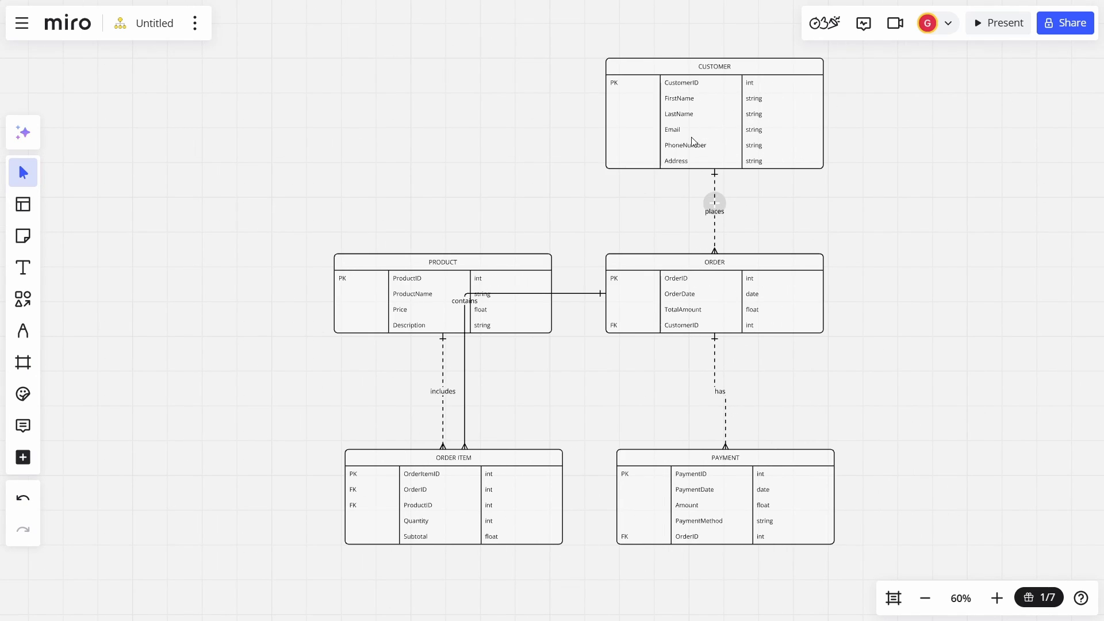
mouse_move(692, 171)
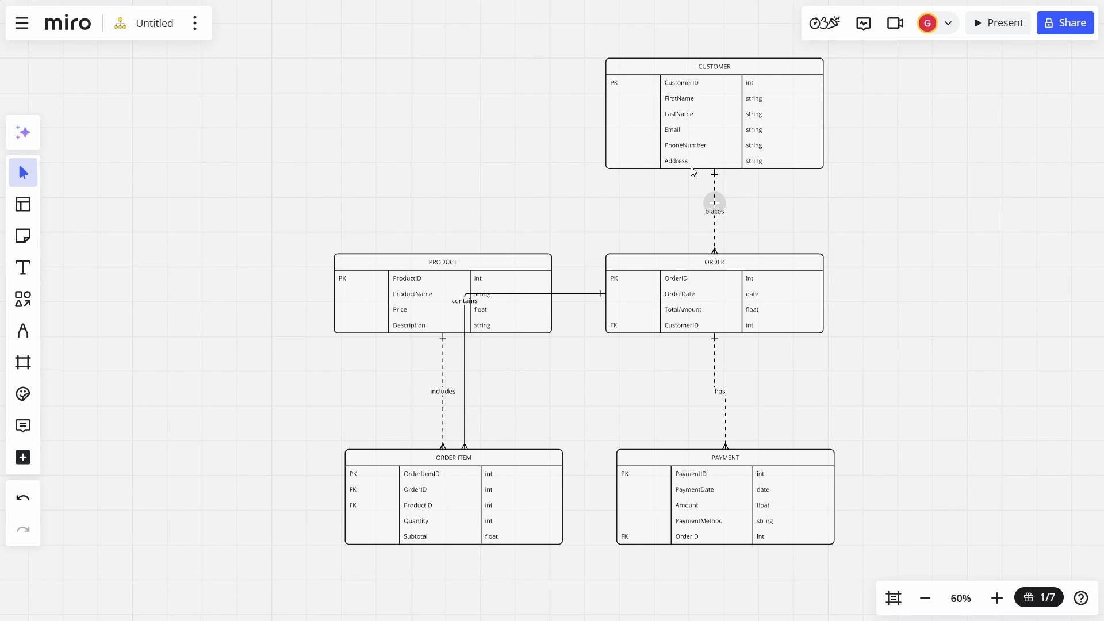
mouse_move(702, 188)
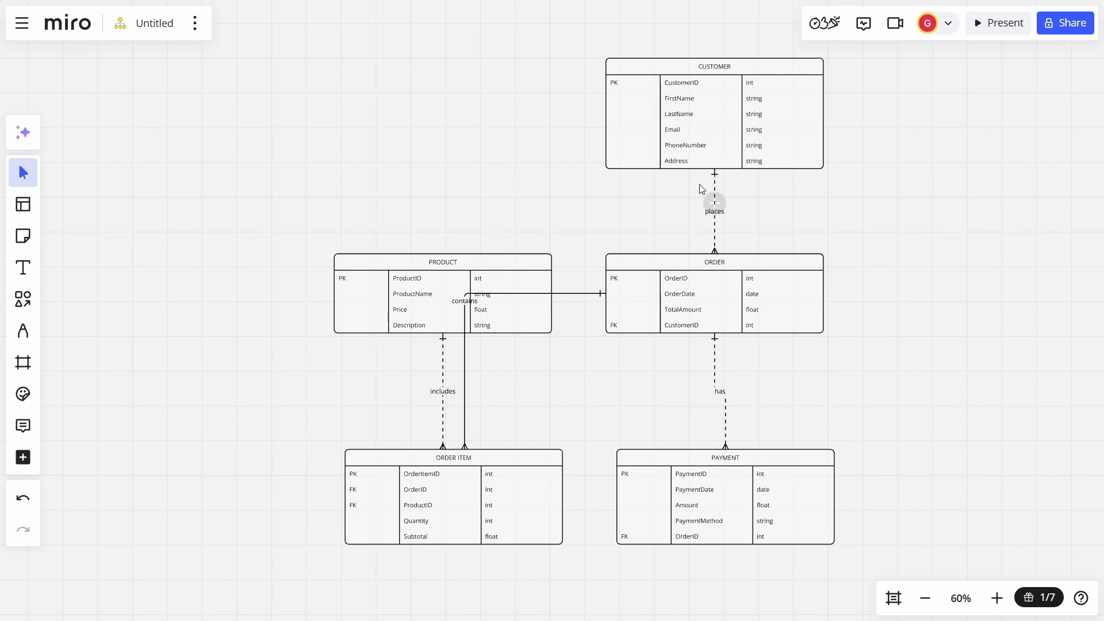
mouse_move(446, 279)
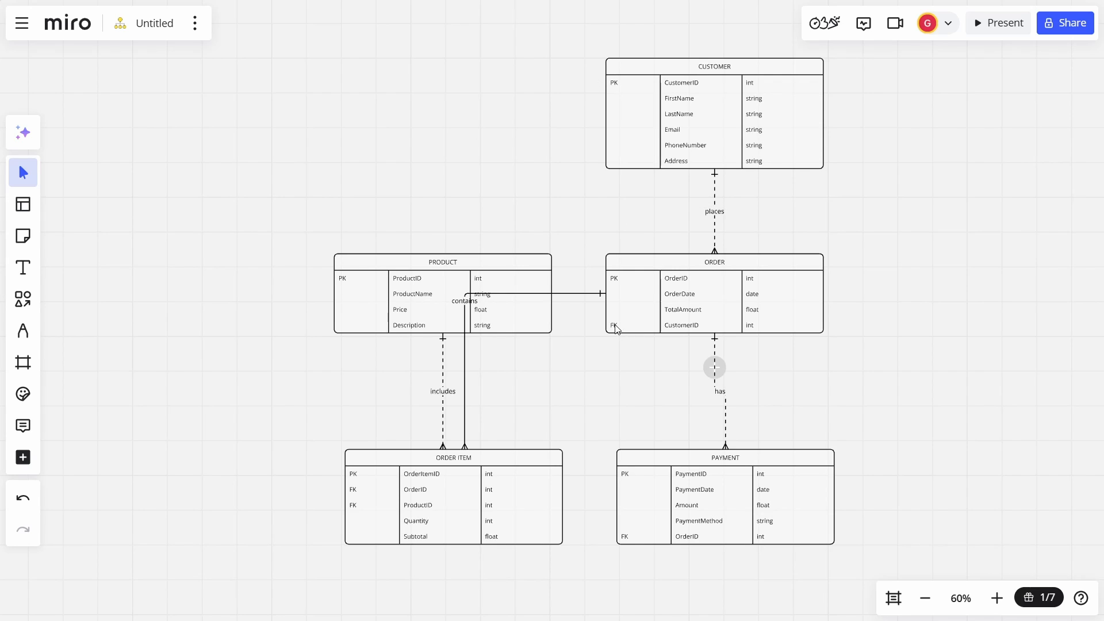
mouse_move(730, 369)
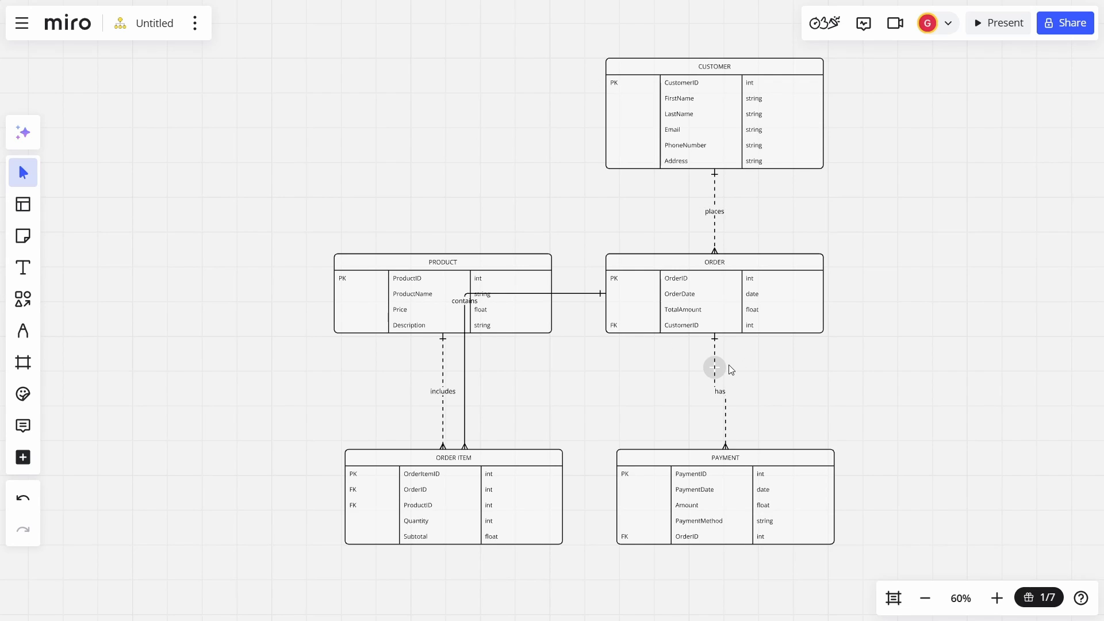
mouse_move(649, 367)
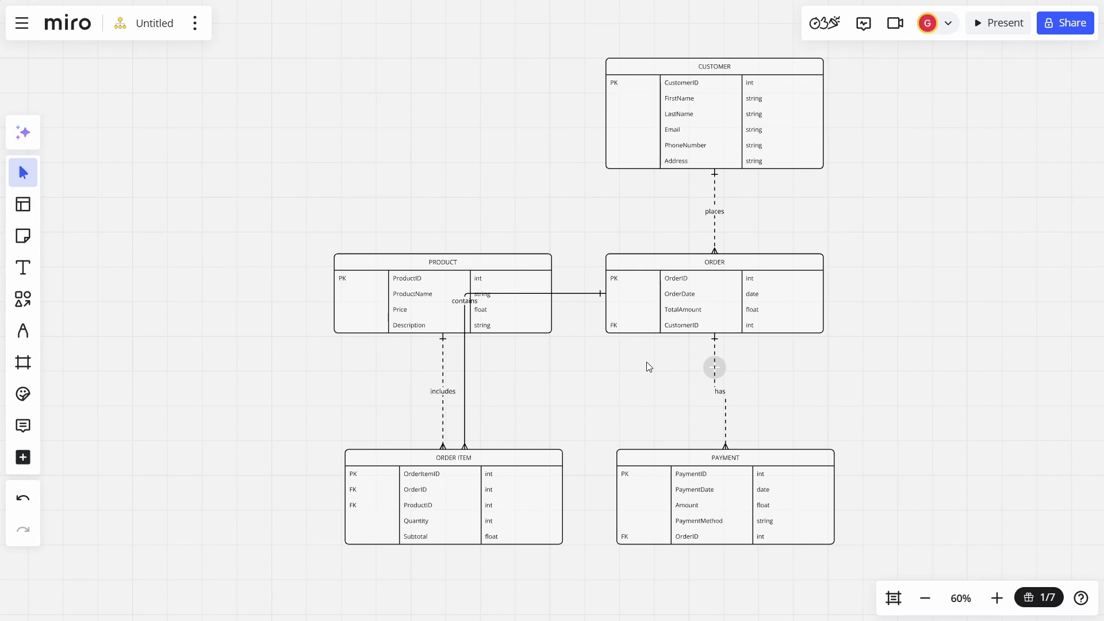
Reroute the 'contains' connector from ORDER's bottom edge to ORDER ITEM, clear of PRODUCT, and deselect
click(535, 293)
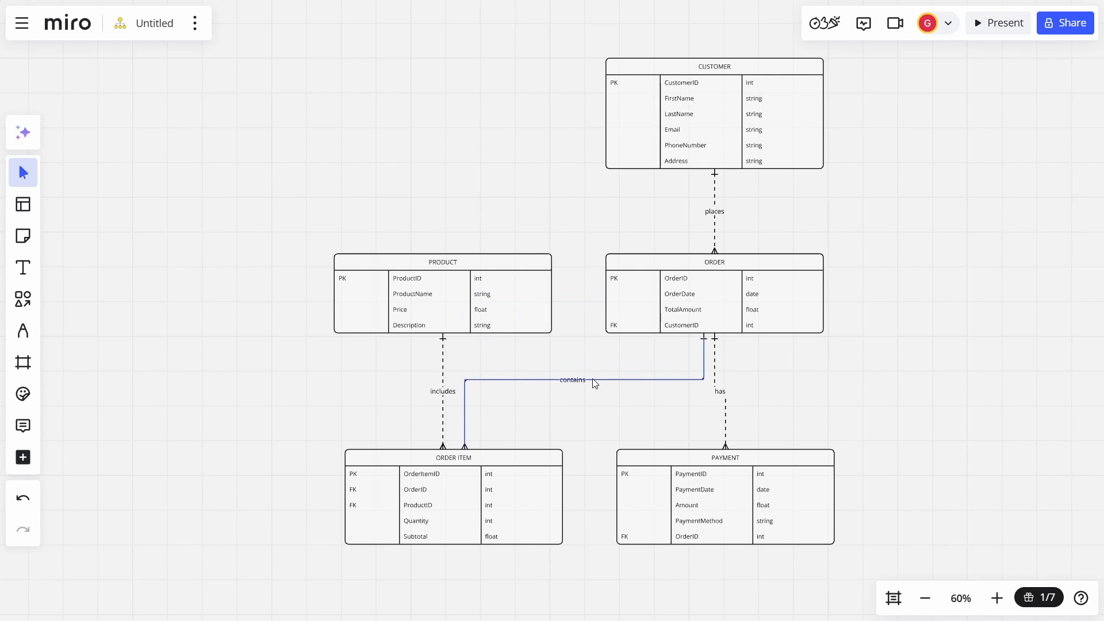
click(617, 414)
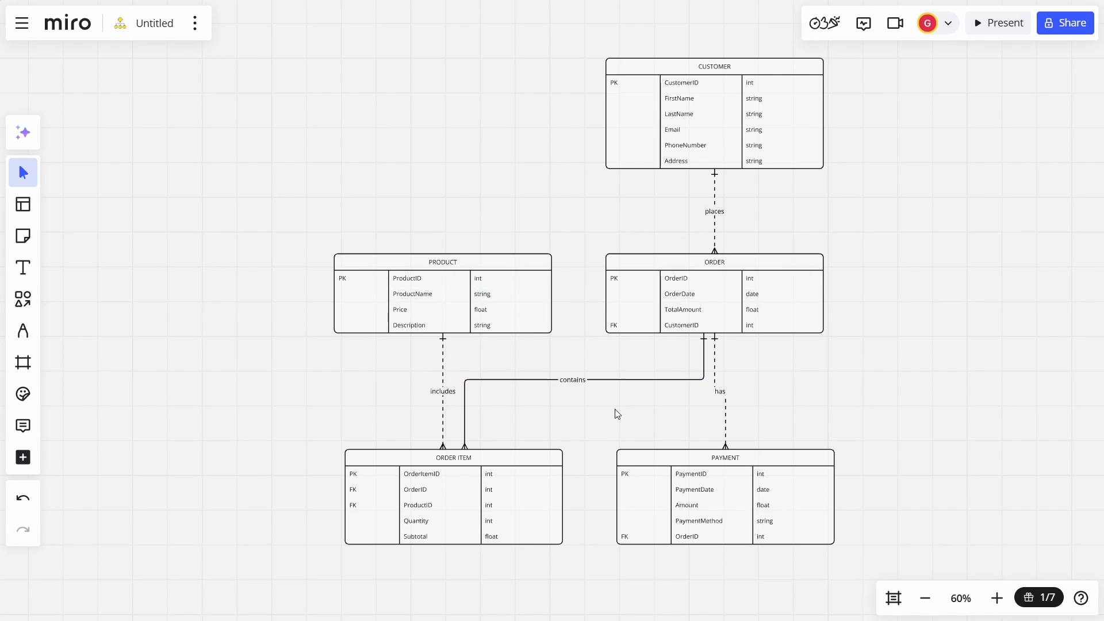
mouse_move(626, 381)
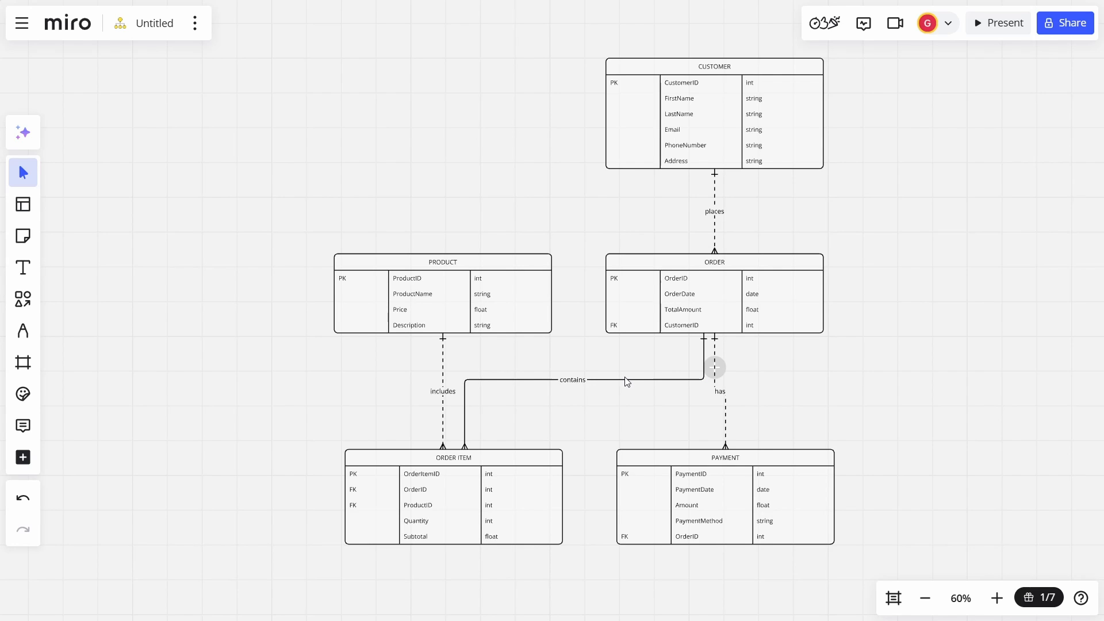
mouse_move(712, 285)
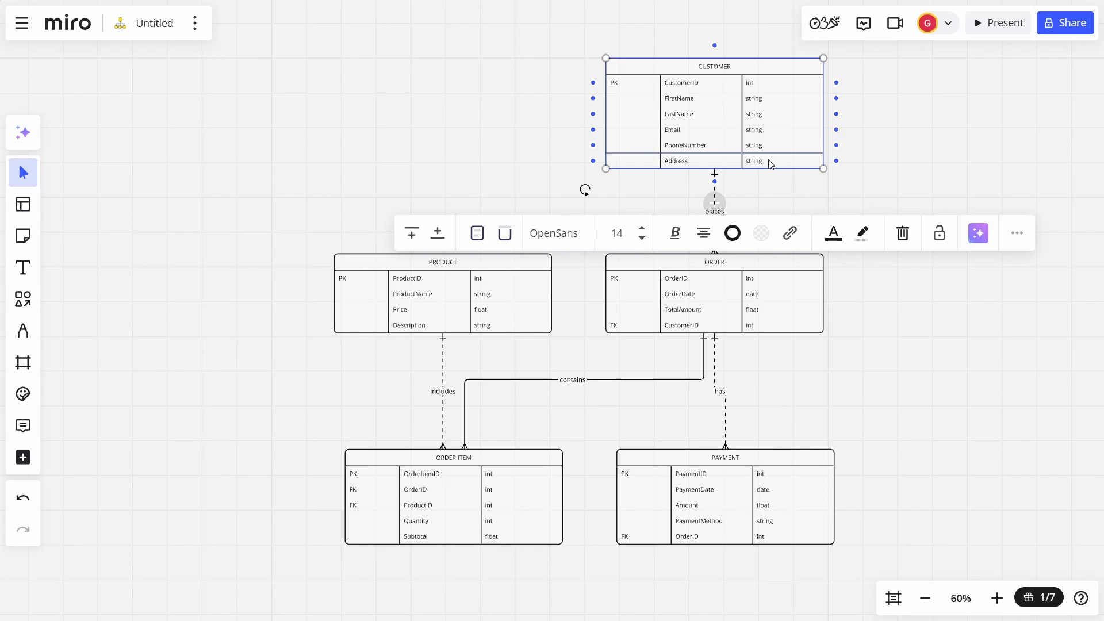
click(1000, 370)
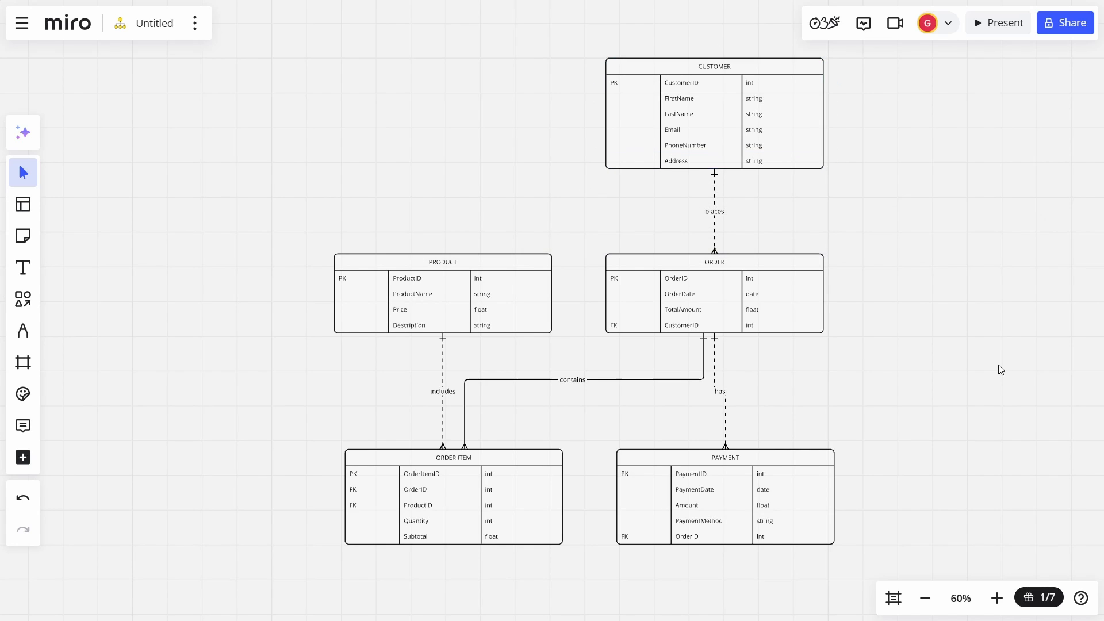
mouse_move(916, 391)
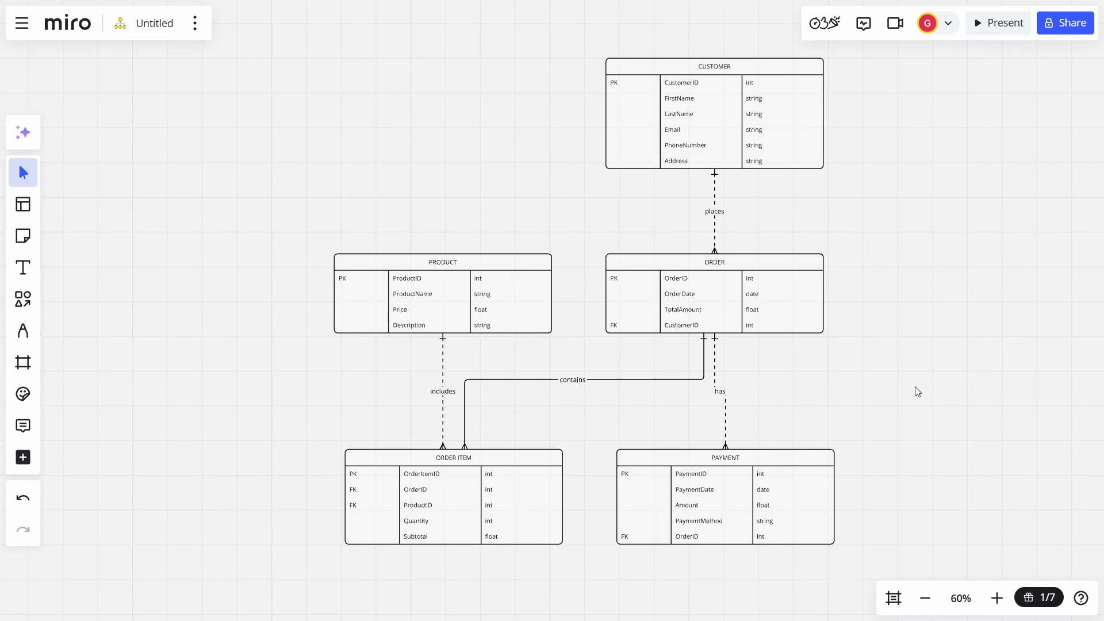